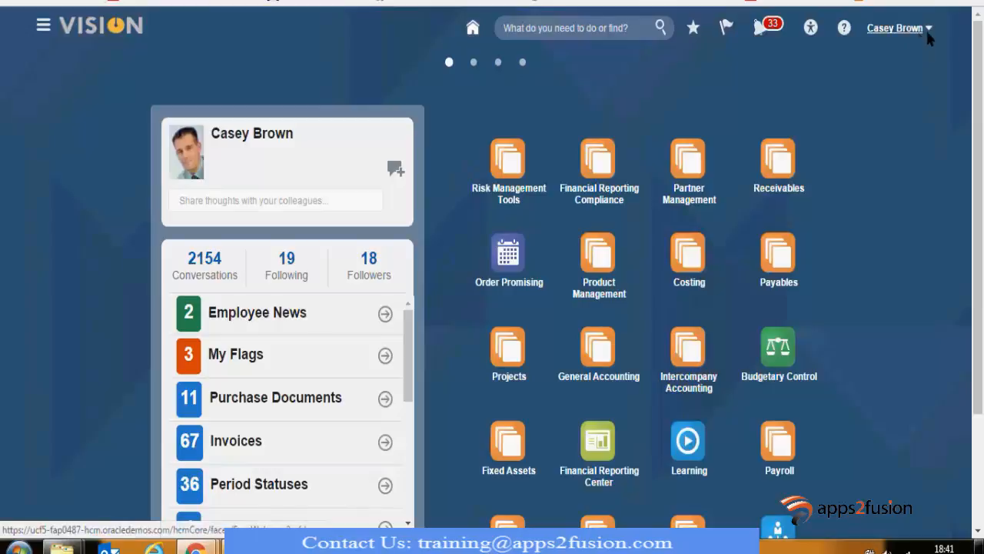
Navigate through My Client Groups to the Time Management work area.
{"action": "left_click", "coordinate": [894, 28]}
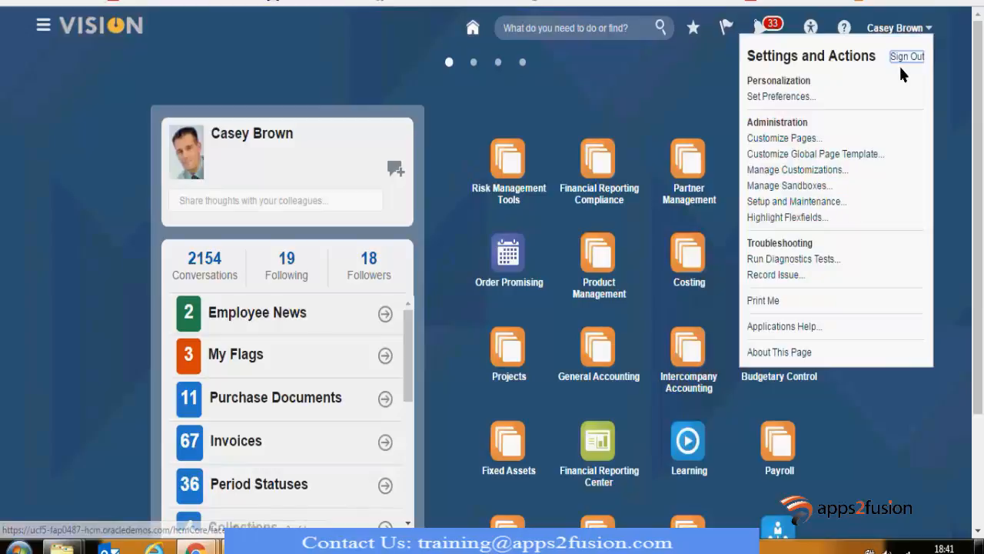
{"action": "left_click", "coordinate": [43, 26]}
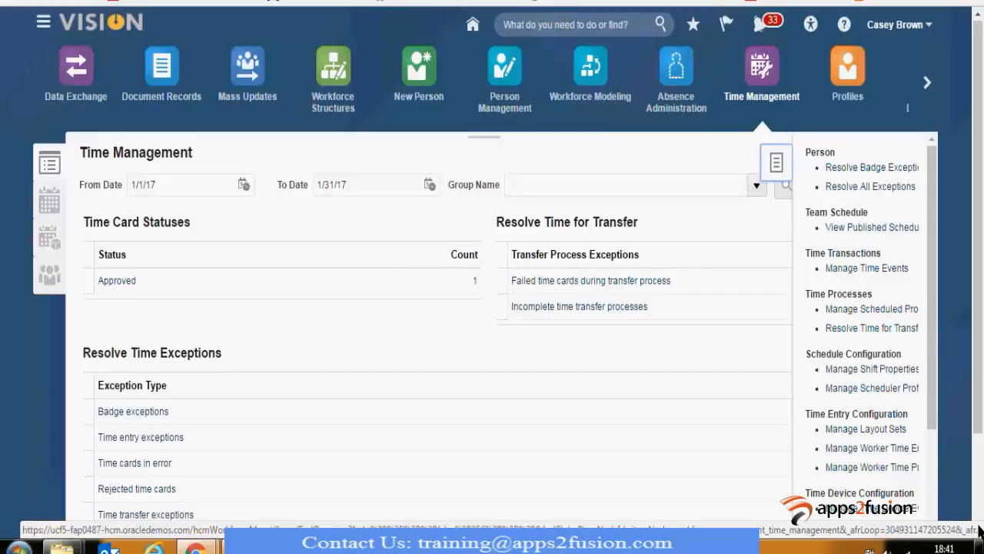
Scroll the Time Management page and reopen the Tasks panel to reach the Rules tasks.
{"action": "scroll", "scroll_direction": "down", "scroll_amount": 3}
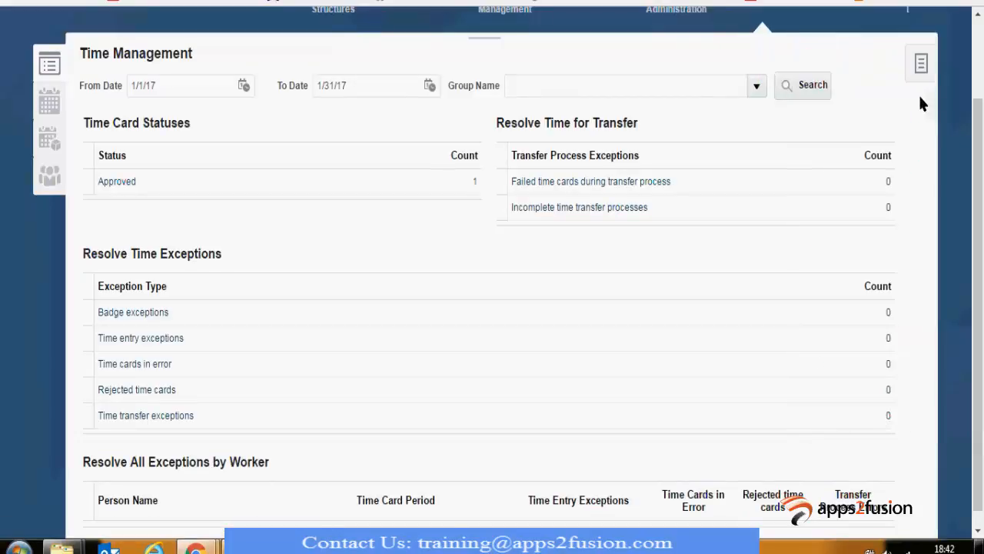
{"action": "left_click", "coordinate": [920, 63]}
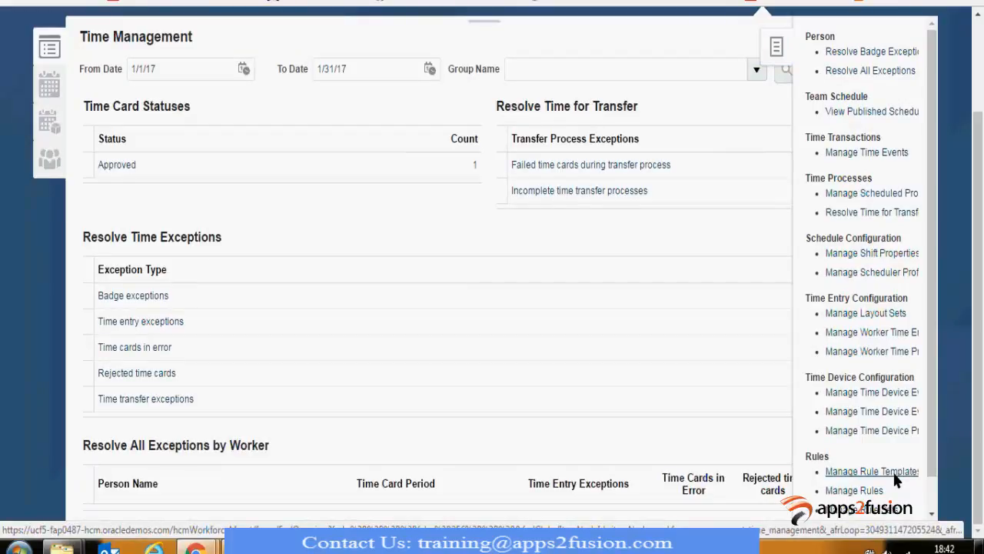
{"action": "mouse_move", "coordinate": [799, 440]}
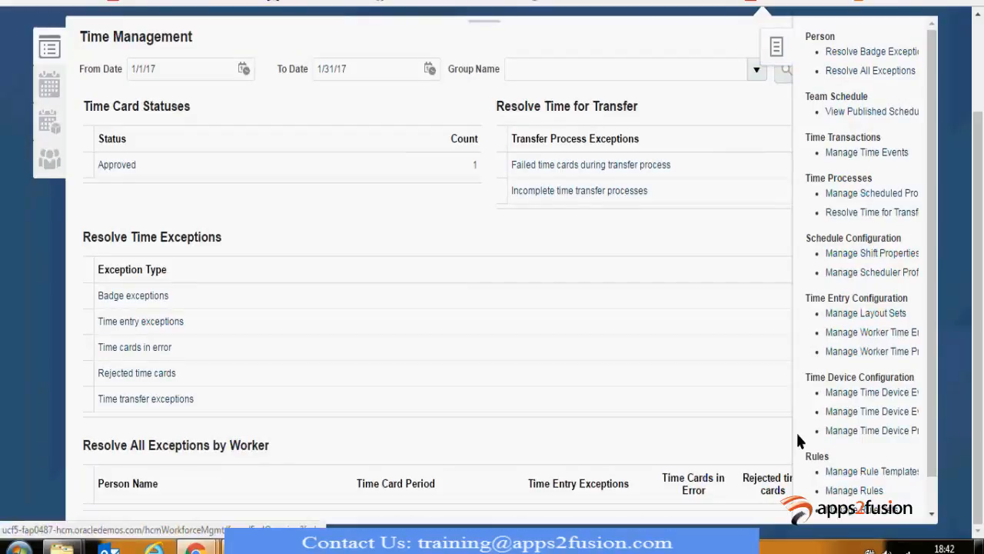
Review the Daily Threshold Template's formula, outputs and explanation, then return to Manage Rule Templates.
{"action": "left_click", "coordinate": [871, 471]}
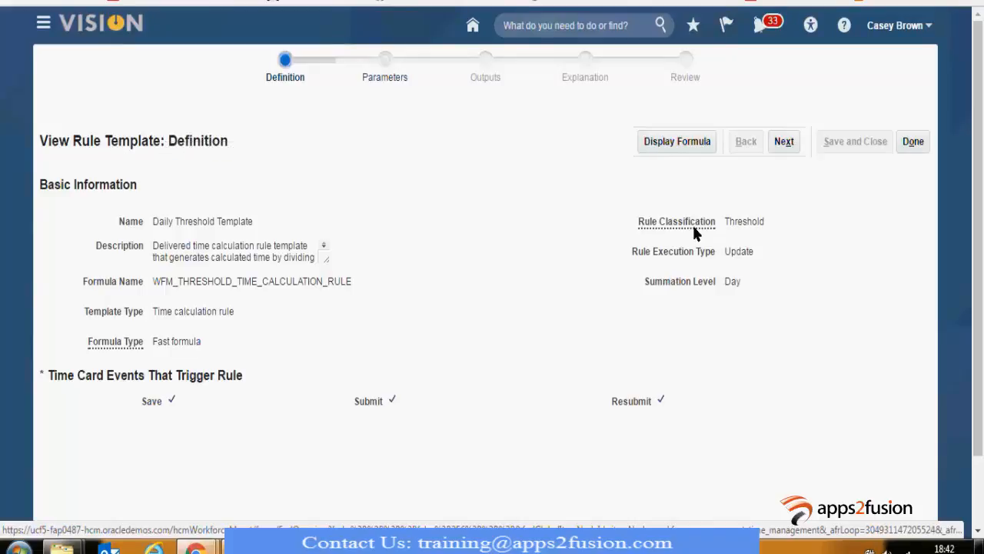
{"action": "mouse_move", "coordinate": [212, 283]}
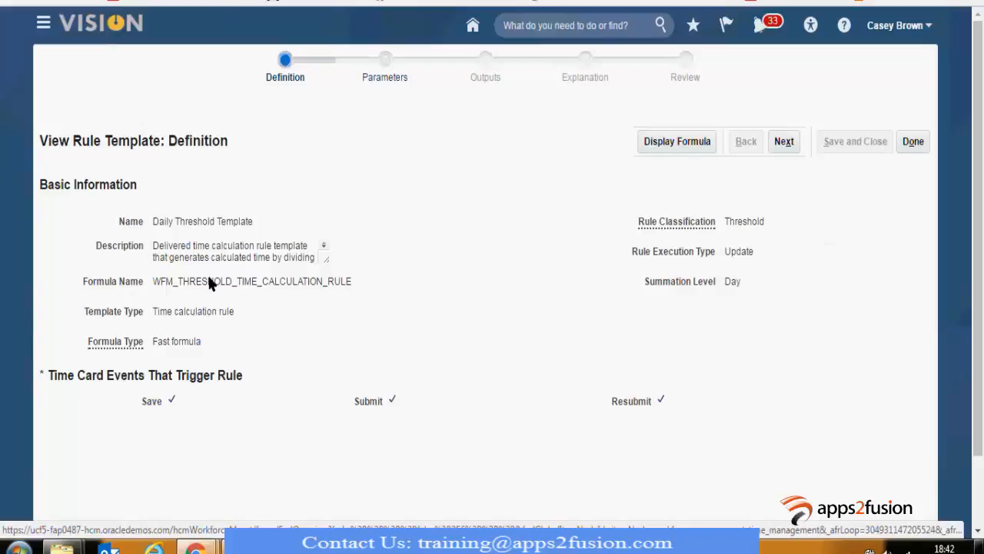
{"action": "triple_click", "coordinate": [251, 281]}
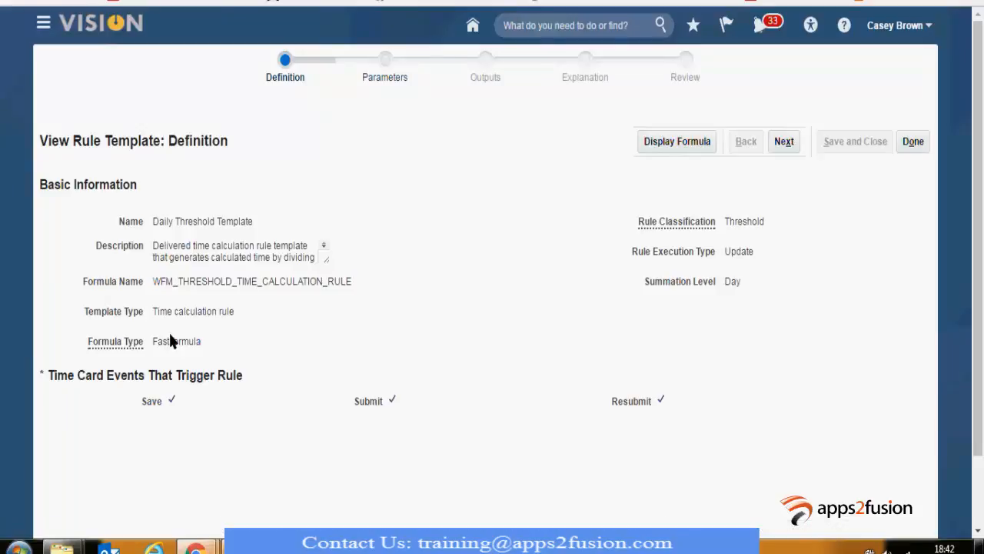
{"action": "mouse_move", "coordinate": [261, 382]}
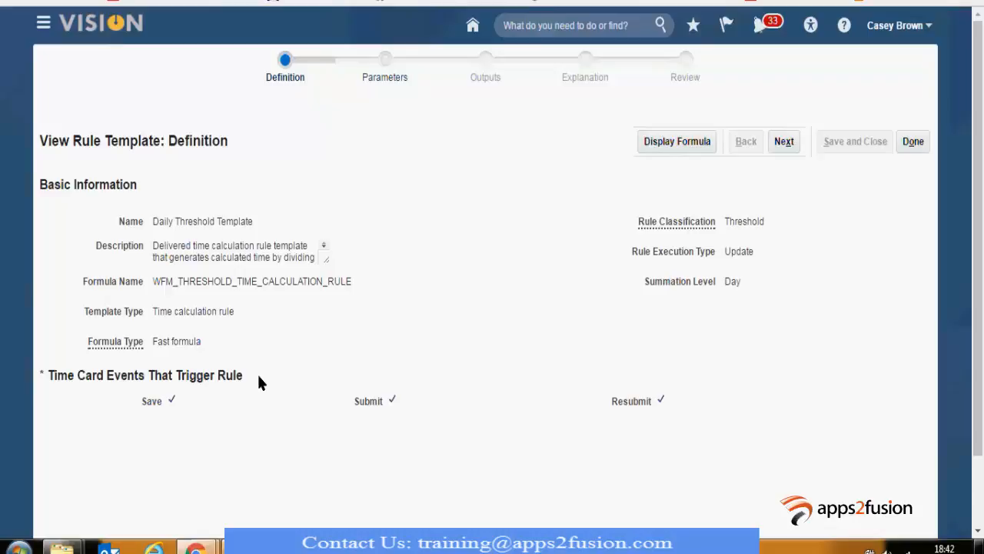
{"action": "mouse_move", "coordinate": [188, 390]}
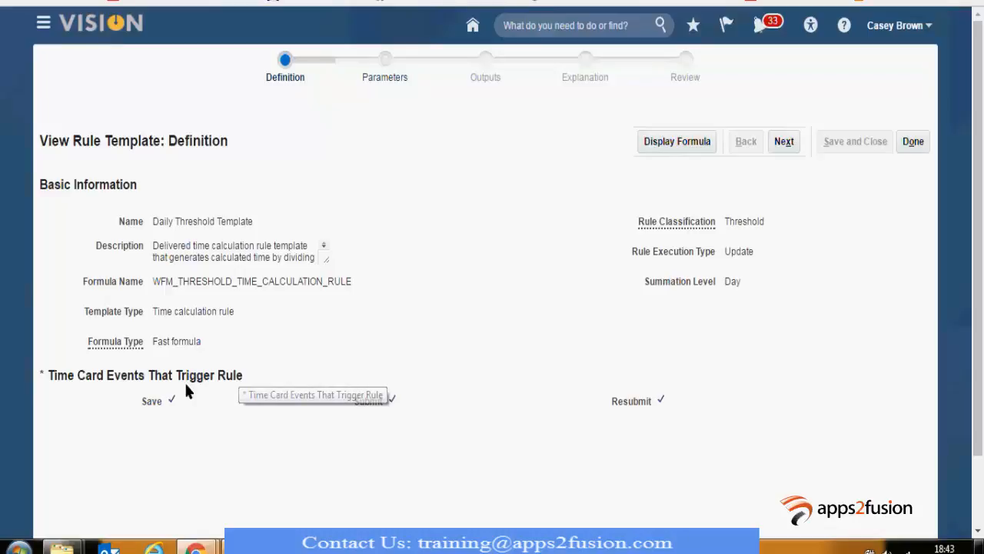
{"action": "mouse_move", "coordinate": [577, 169]}
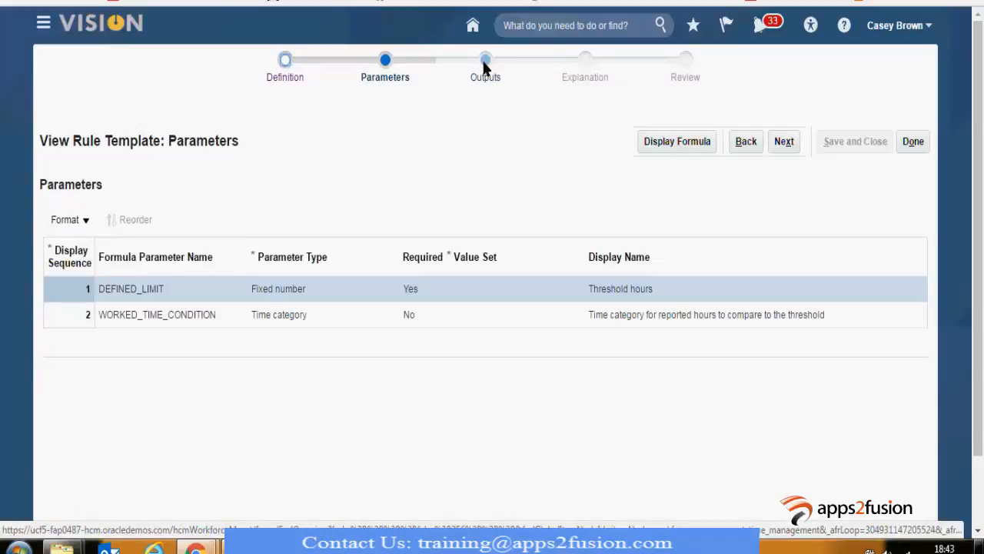
{"action": "left_click", "coordinate": [484, 60]}
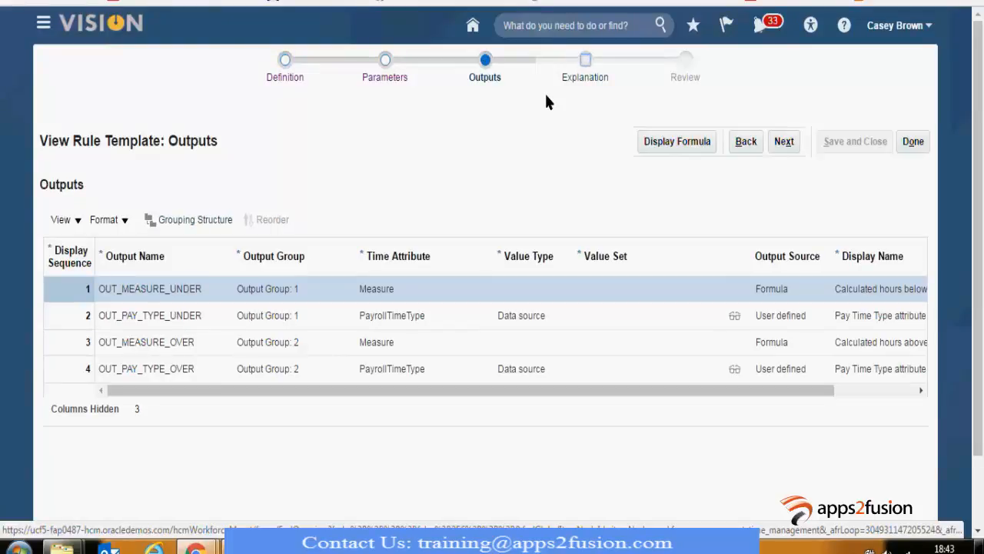
{"action": "left_click", "coordinate": [784, 141]}
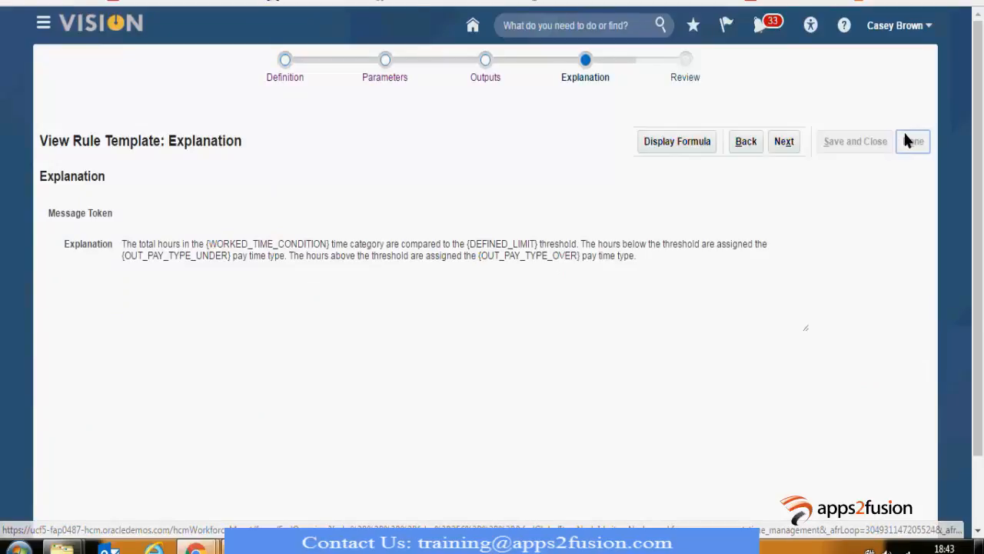
{"action": "left_click", "coordinate": [912, 141]}
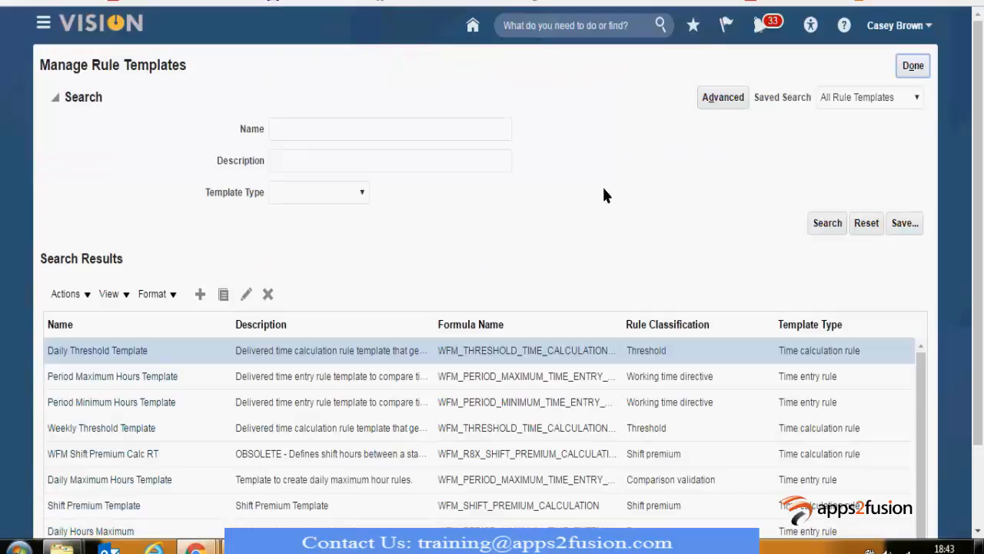
Scroll through the available templates in the Manage Rule Templates results.
{"action": "scroll", "scroll_direction": "down", "scroll_amount": 3}
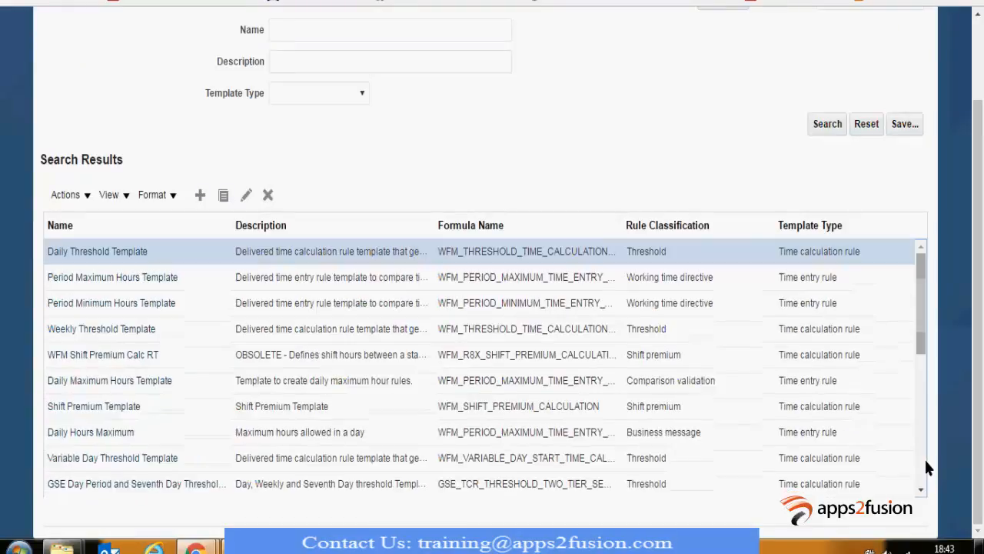
{"action": "scroll", "scroll_direction": "down", "scroll_amount": 3}
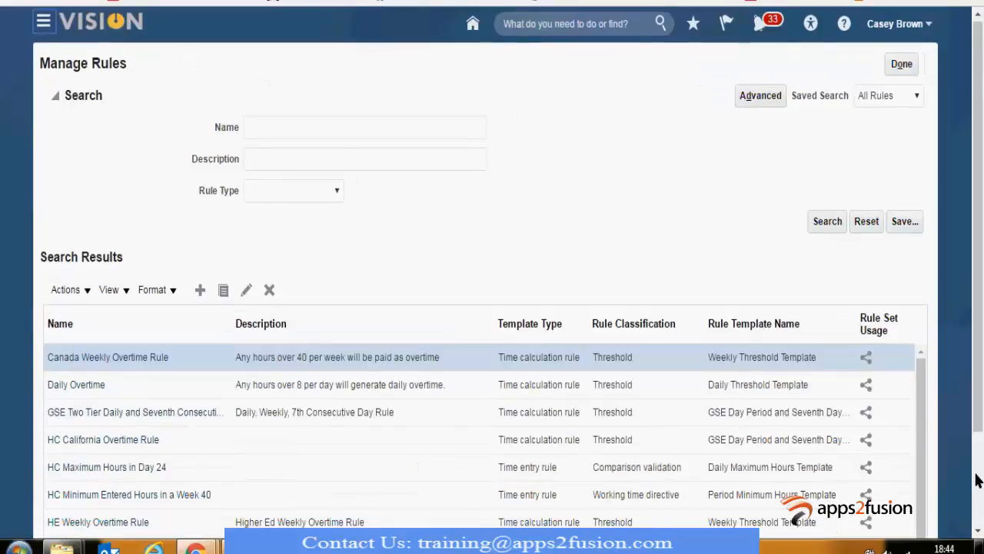
{"action": "scroll", "scroll_direction": "down", "scroll_amount": 3}
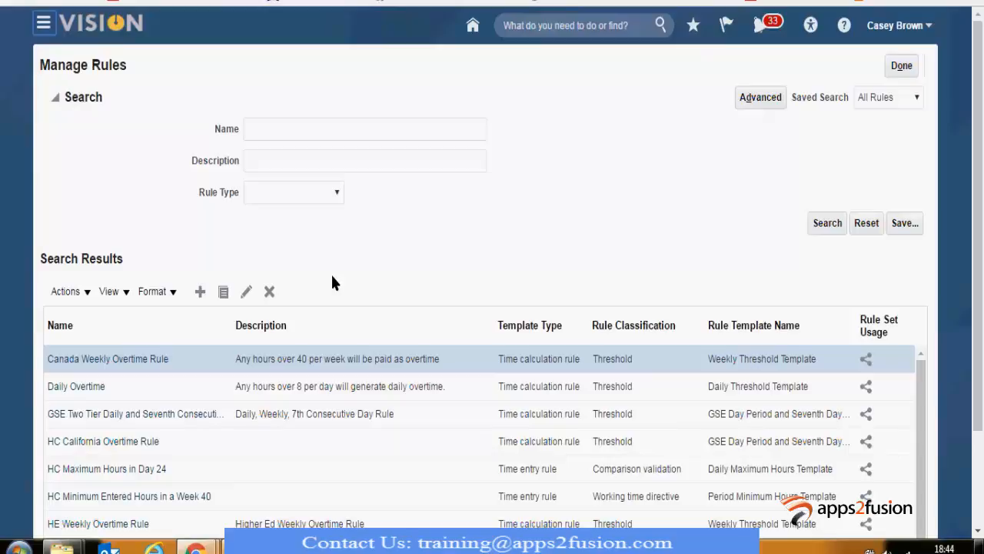
Create a new rule named 'XXFTL Minimum 30 hours per week Rule'.
{"action": "left_click", "coordinate": [200, 291]}
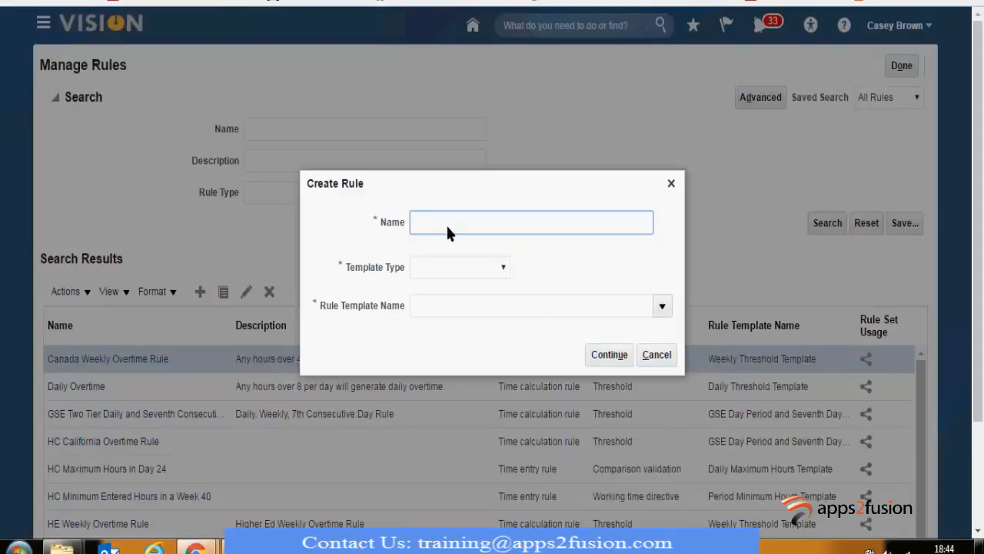
{"action": "left_click", "coordinate": [530, 222]}
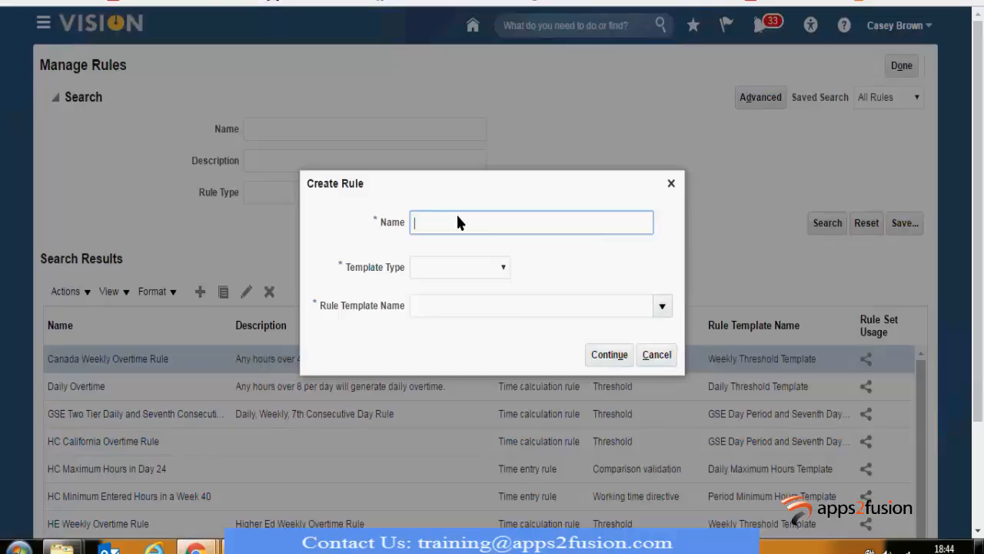
{"action": "type", "text": "XX"}
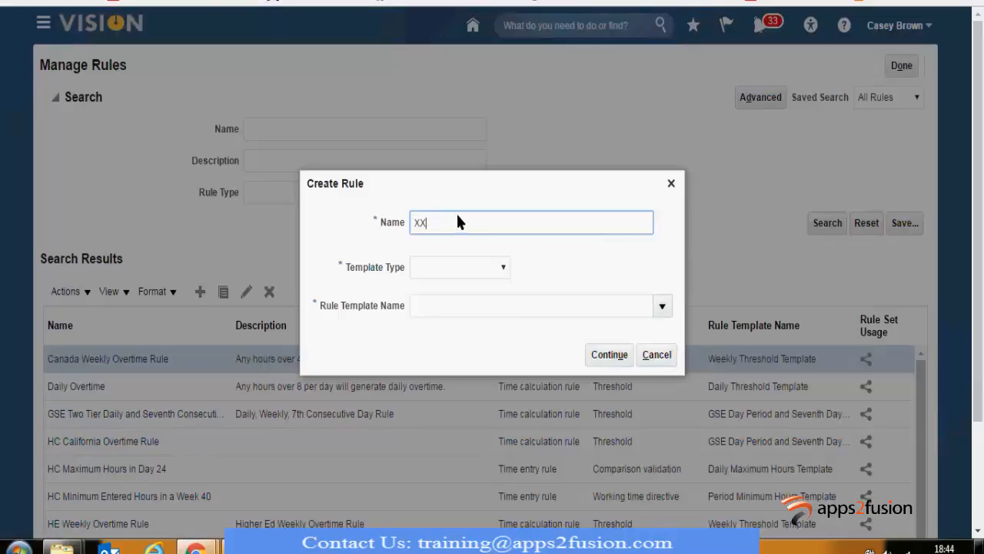
{"action": "type", "text": "FTL min"}
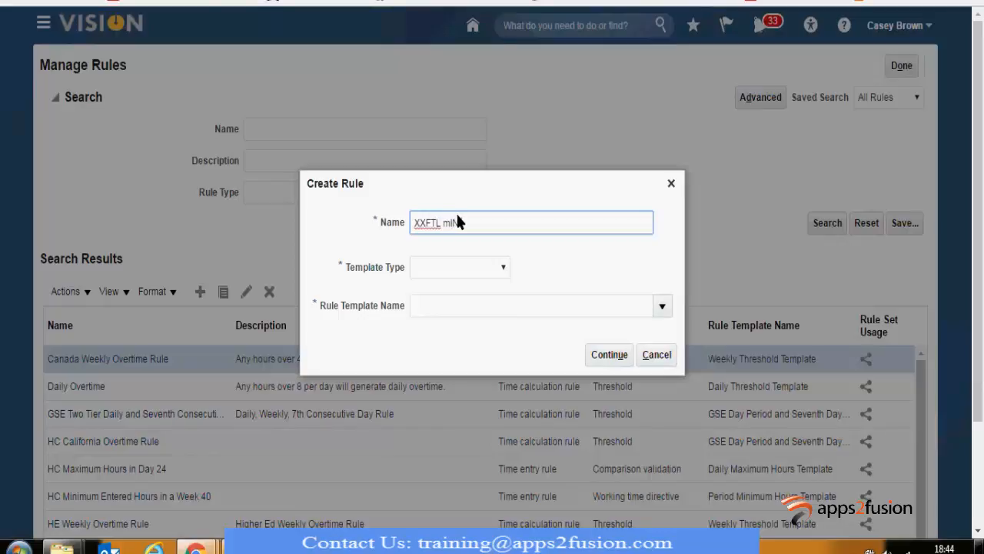
{"action": "type", "text": "Minimum 30 hours Rule"}
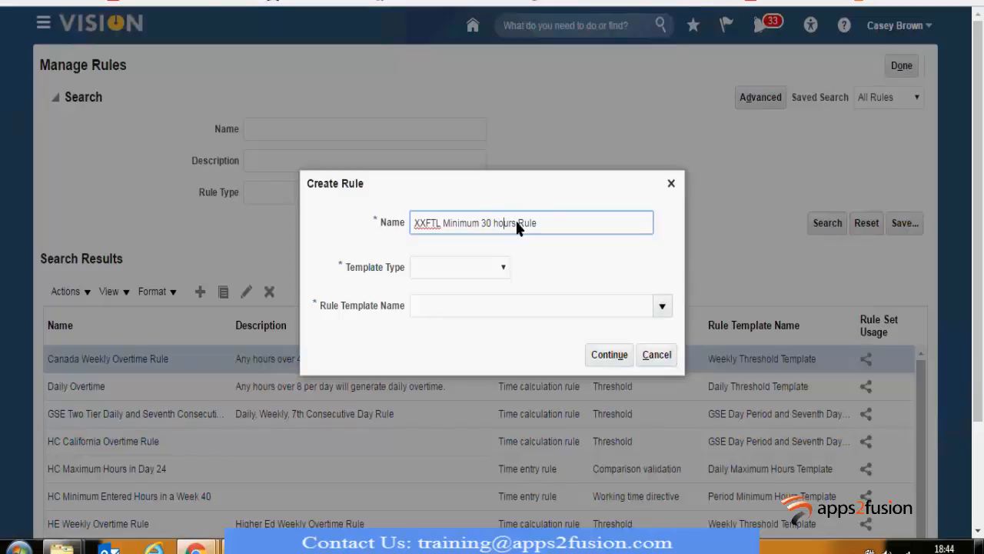
{"action": "type", "text": "Week"}
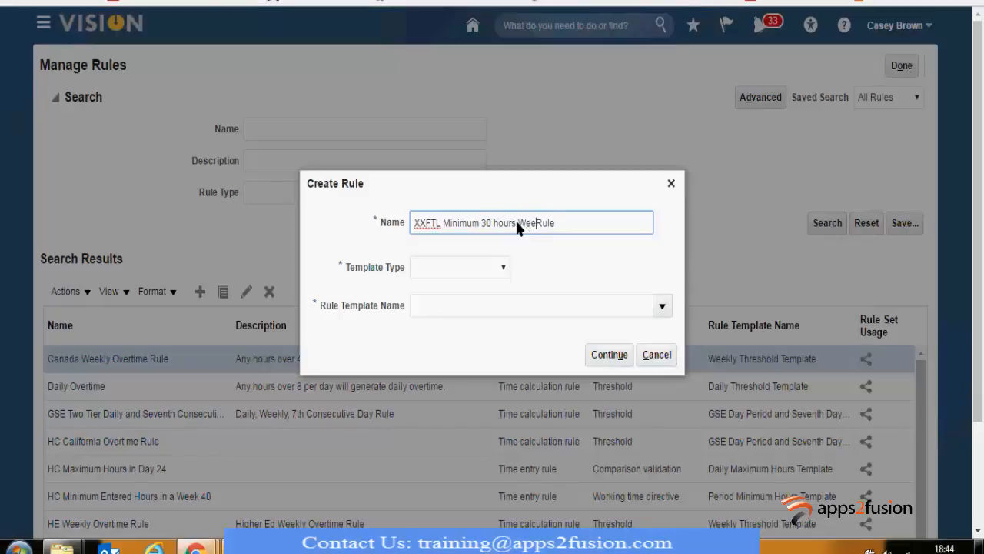
{"action": "key", "text": "Backspace"}
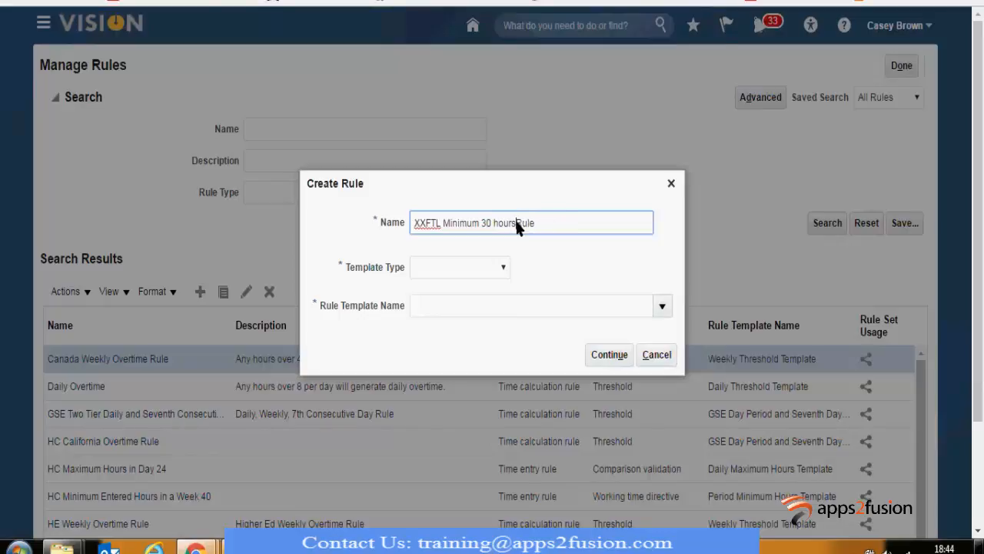
{"action": "type", "text": "per Week"}
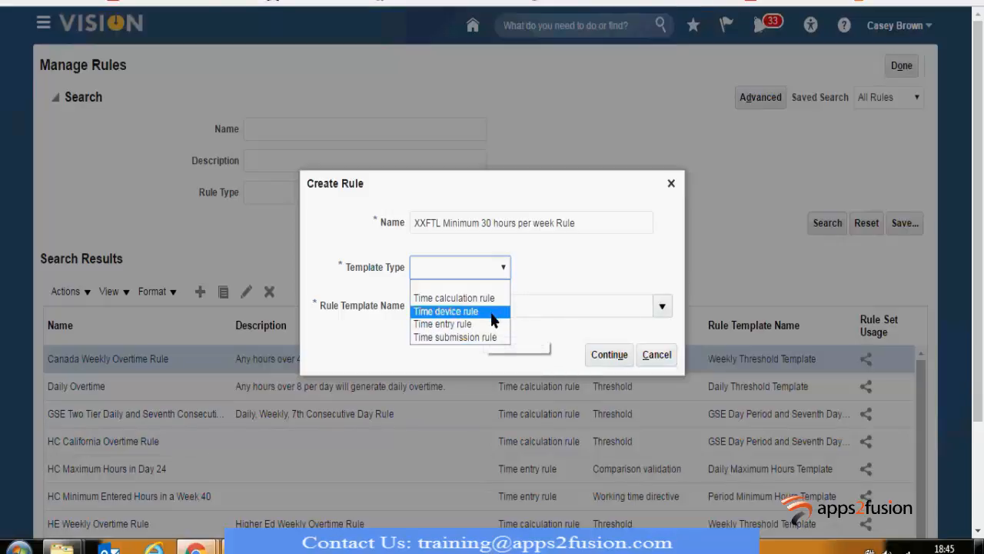
{"action": "mouse_move", "coordinate": [442, 323]}
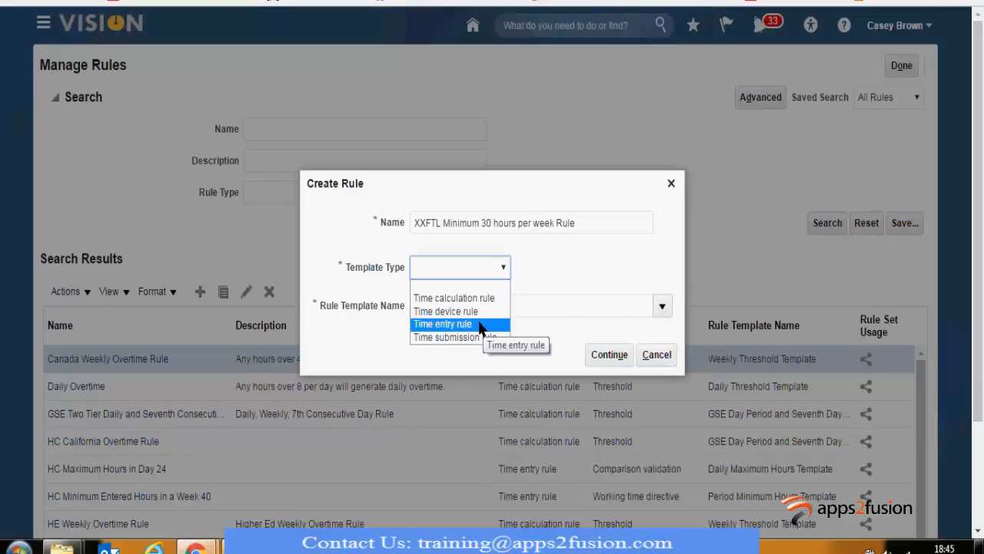
Choose Time entry rule type and the Period Minimum Hours Template.
{"action": "left_click", "coordinate": [442, 323]}
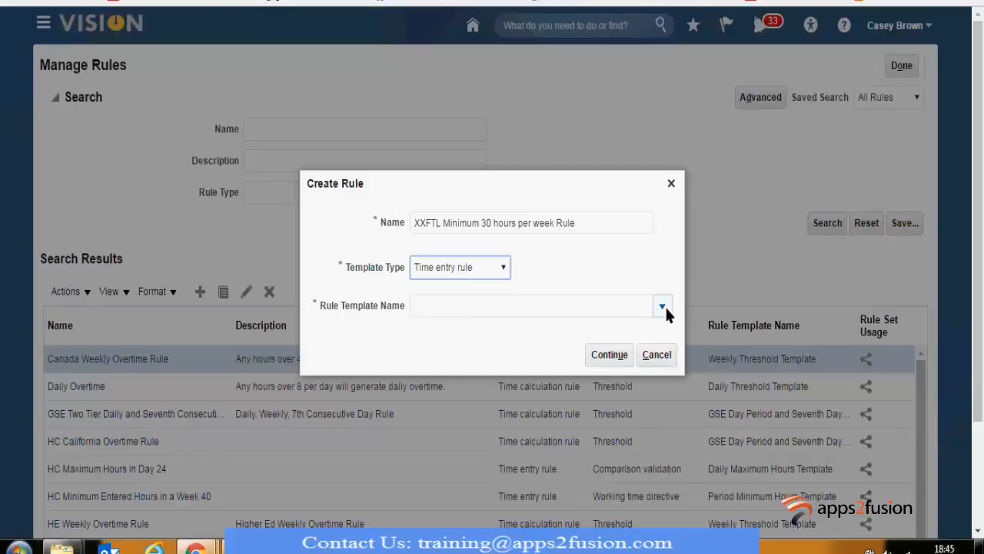
{"action": "left_click", "coordinate": [662, 306]}
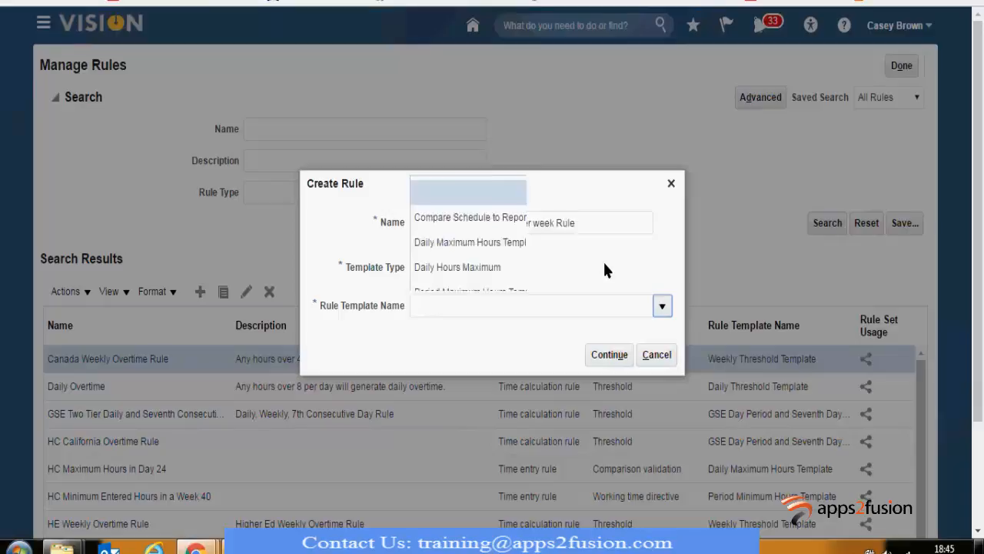
{"action": "left_click", "coordinate": [661, 306]}
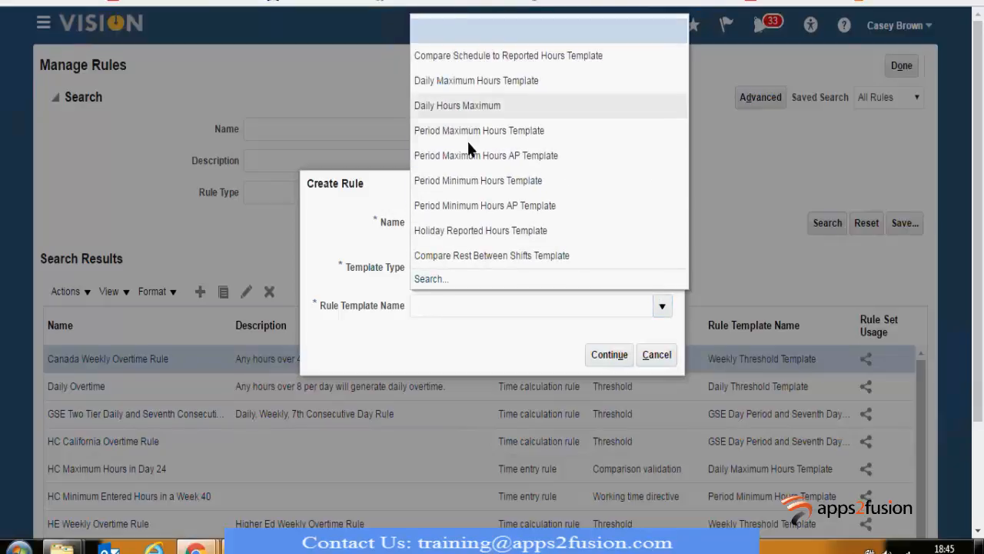
{"action": "mouse_move", "coordinate": [513, 155]}
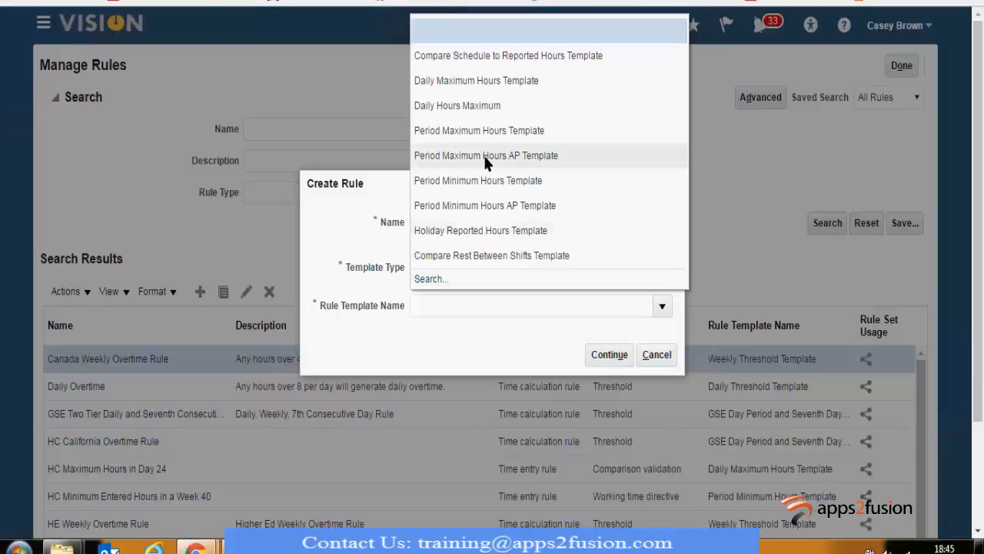
{"action": "mouse_move", "coordinate": [477, 180]}
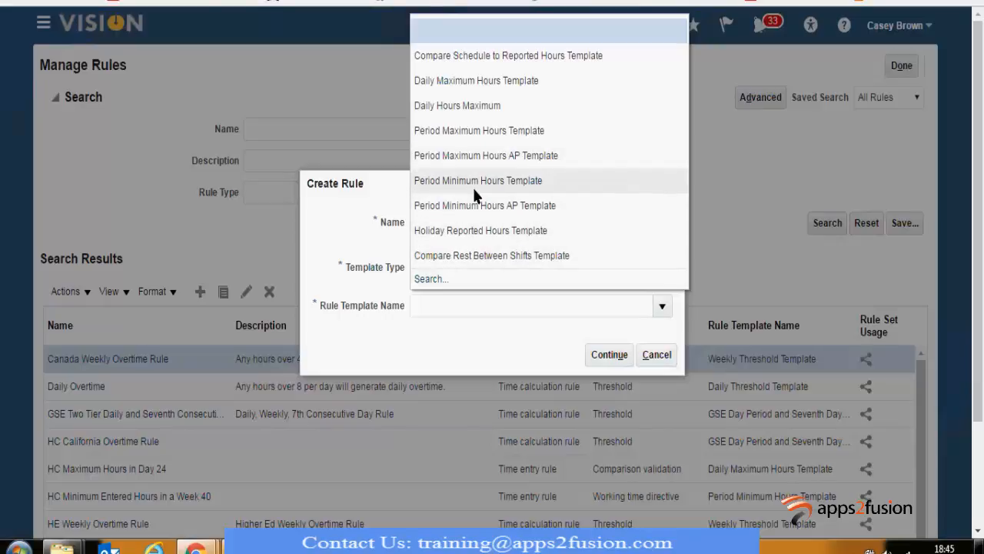
{"action": "mouse_move", "coordinate": [473, 155]}
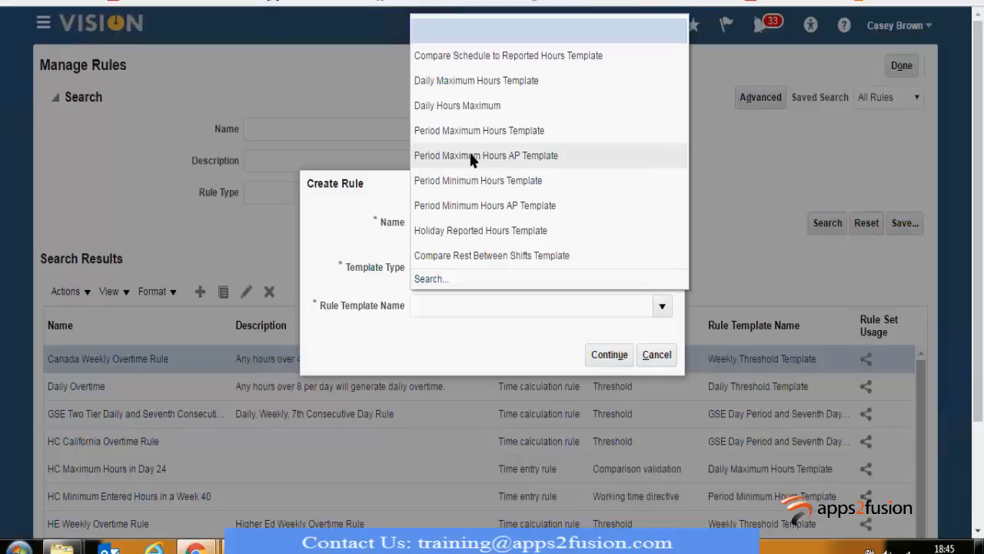
{"action": "mouse_move", "coordinate": [460, 190]}
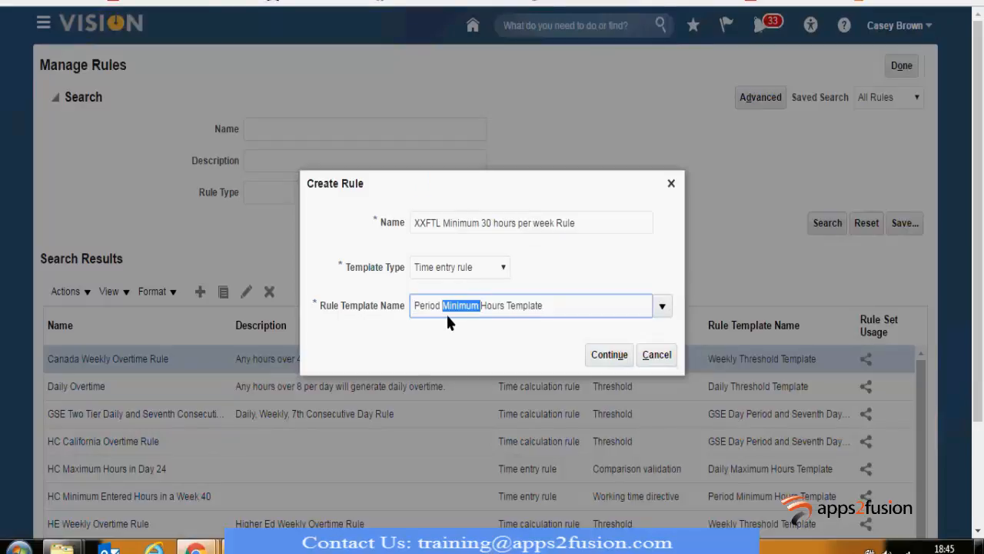
{"action": "triple_click", "coordinate": [530, 306]}
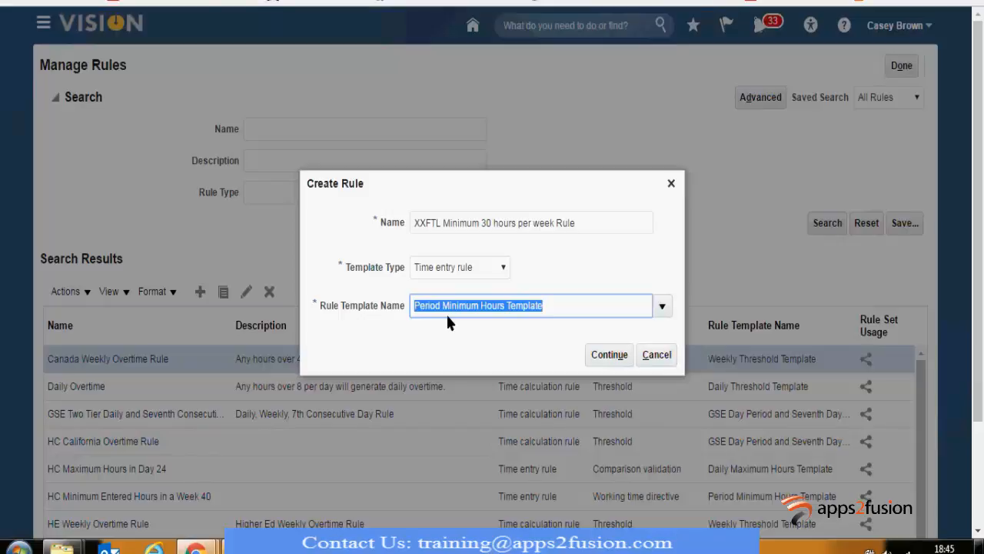
{"action": "mouse_move", "coordinate": [442, 297]}
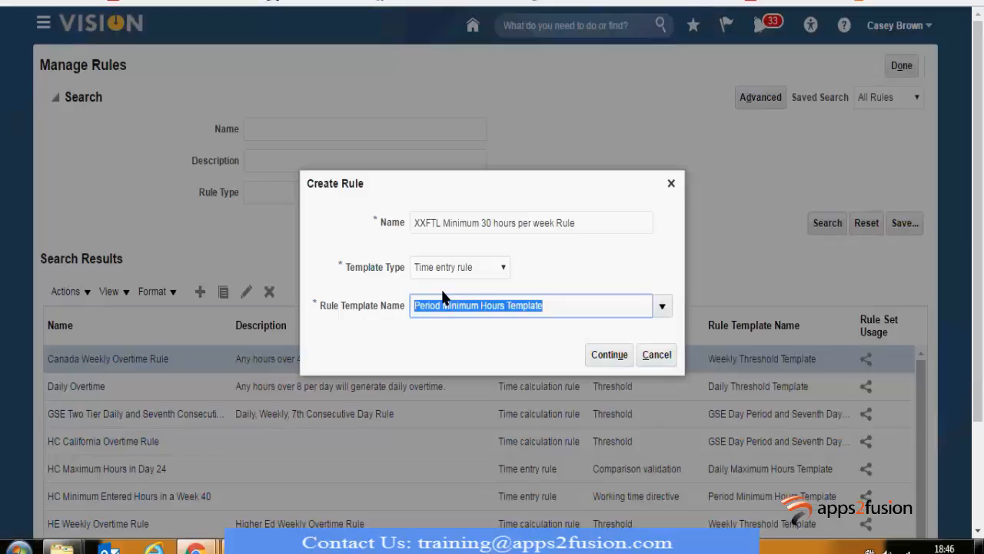
{"action": "mouse_move", "coordinate": [432, 275]}
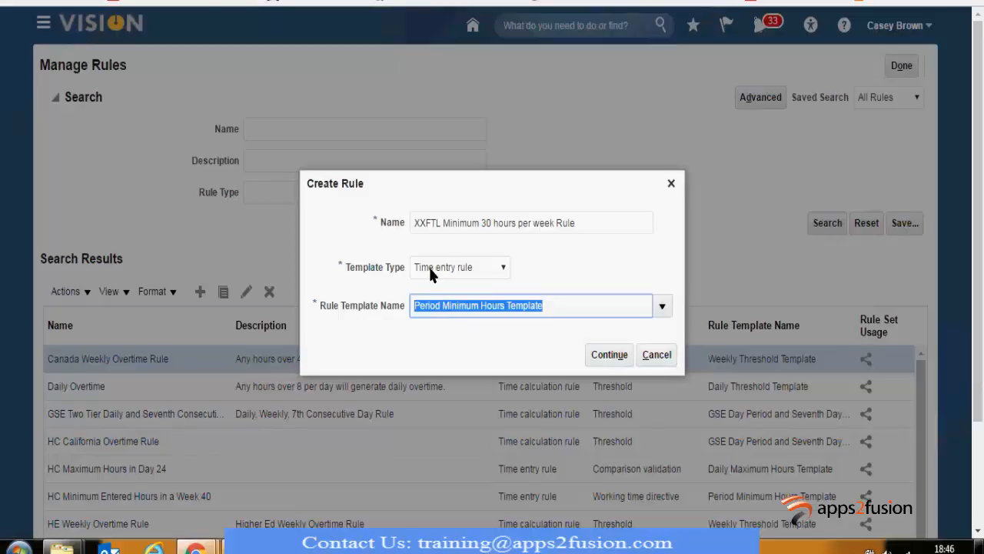
{"action": "mouse_move", "coordinate": [382, 315]}
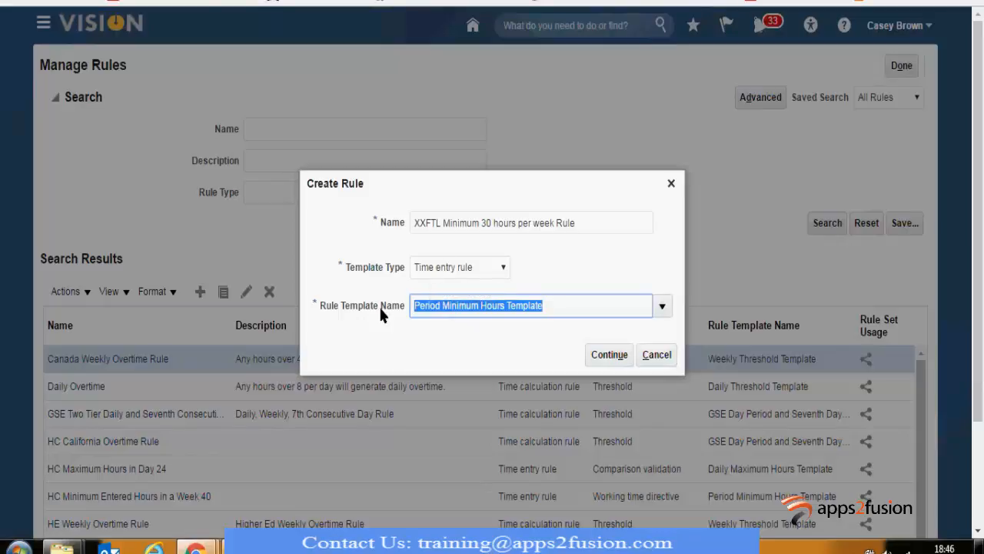
{"action": "mouse_move", "coordinate": [573, 356]}
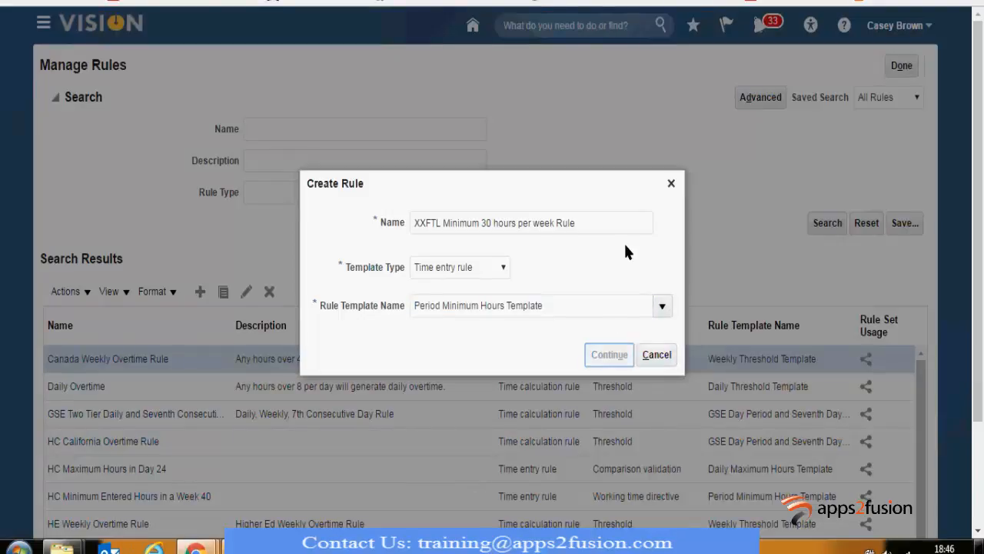
Continue to the rule's details page and scroll down to its Rule Parameters.
{"action": "left_click", "coordinate": [609, 355]}
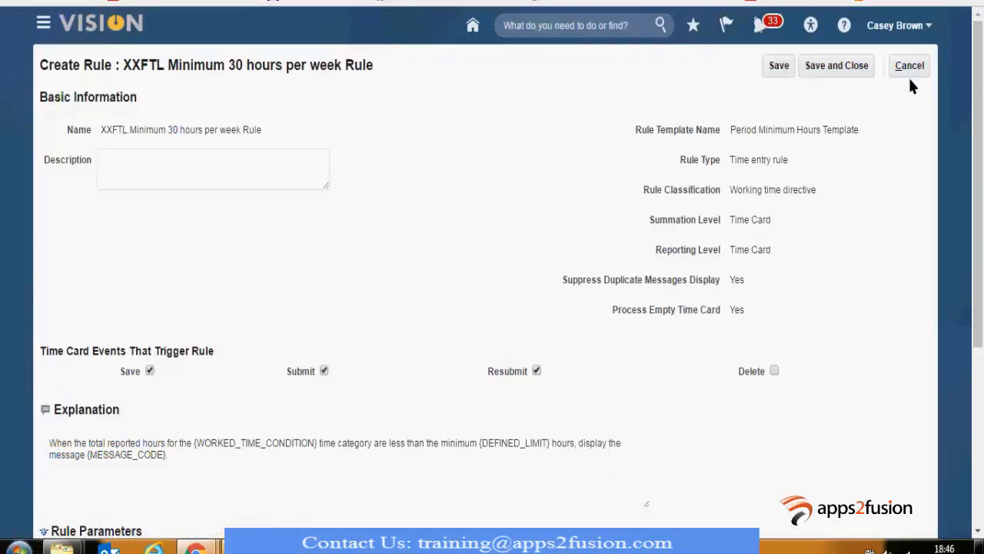
{"action": "mouse_move", "coordinate": [84, 445]}
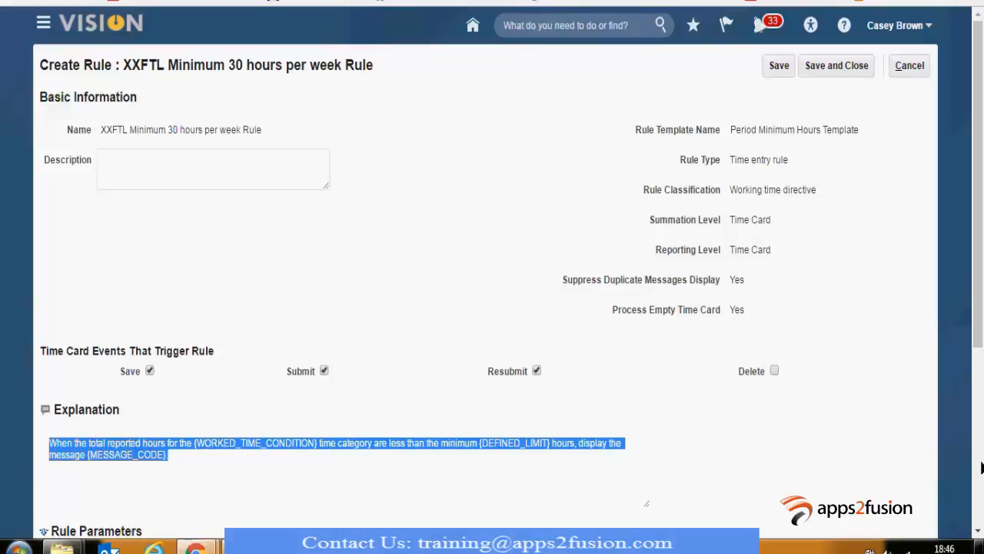
{"action": "scroll", "scroll_direction": "down", "scroll_amount": 3}
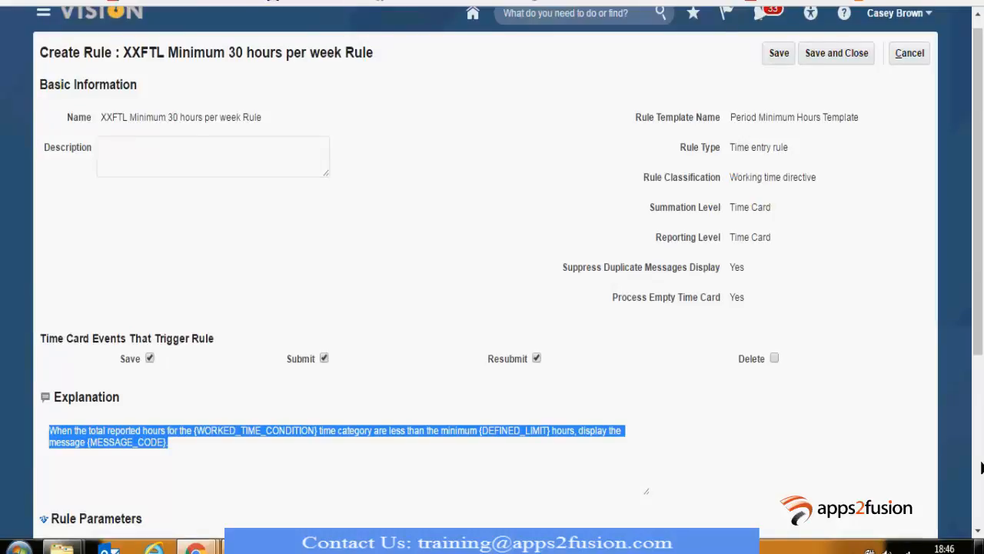
{"action": "scroll", "scroll_direction": "down", "scroll_amount": 3}
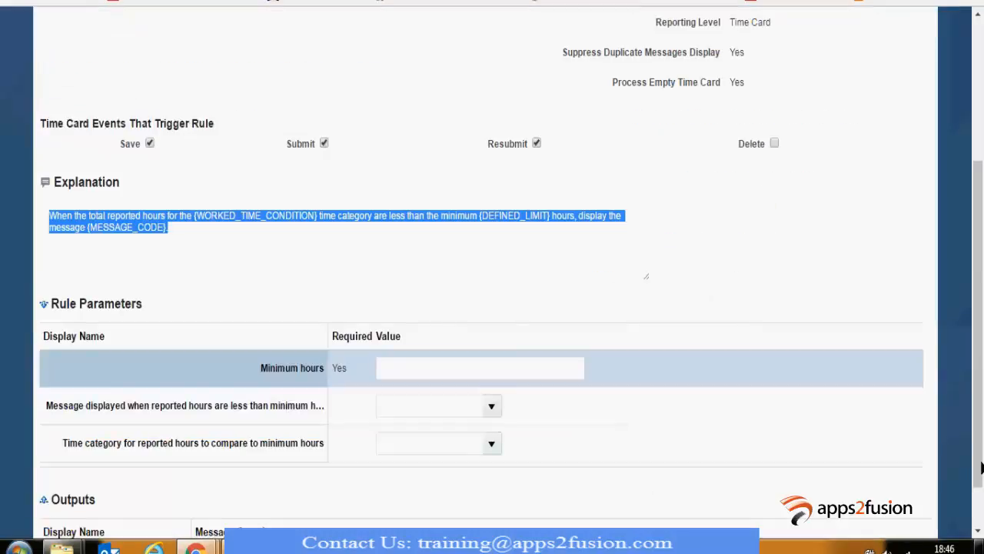
{"action": "scroll", "scroll_direction": "down", "scroll_amount": 3}
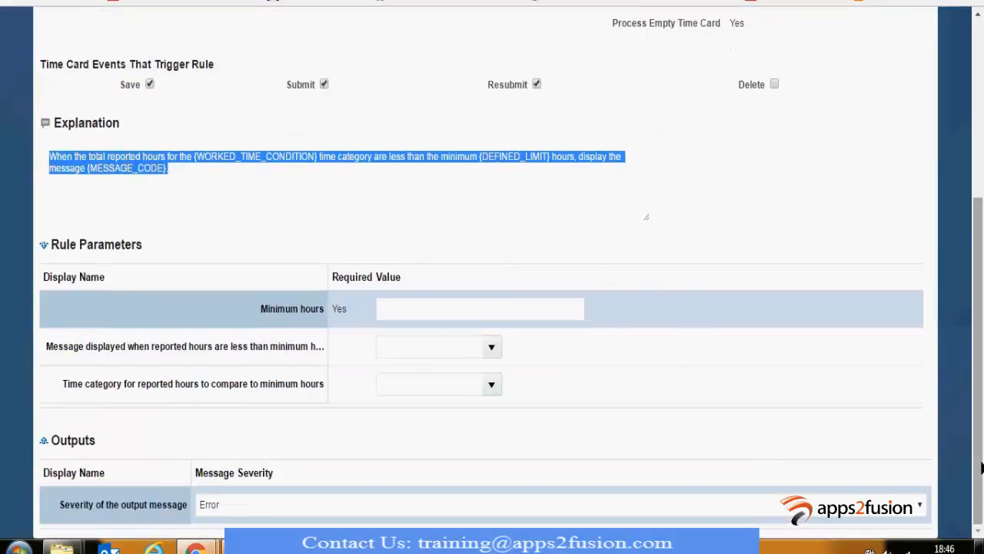
{"action": "scroll", "scroll_direction": "up", "scroll_amount": 3}
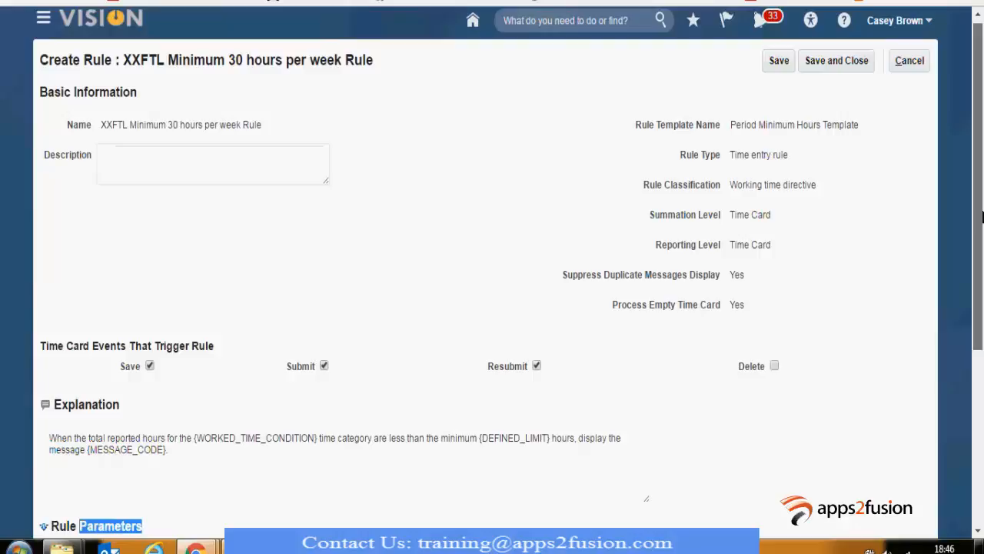
{"action": "scroll", "scroll_direction": "down", "scroll_amount": 3}
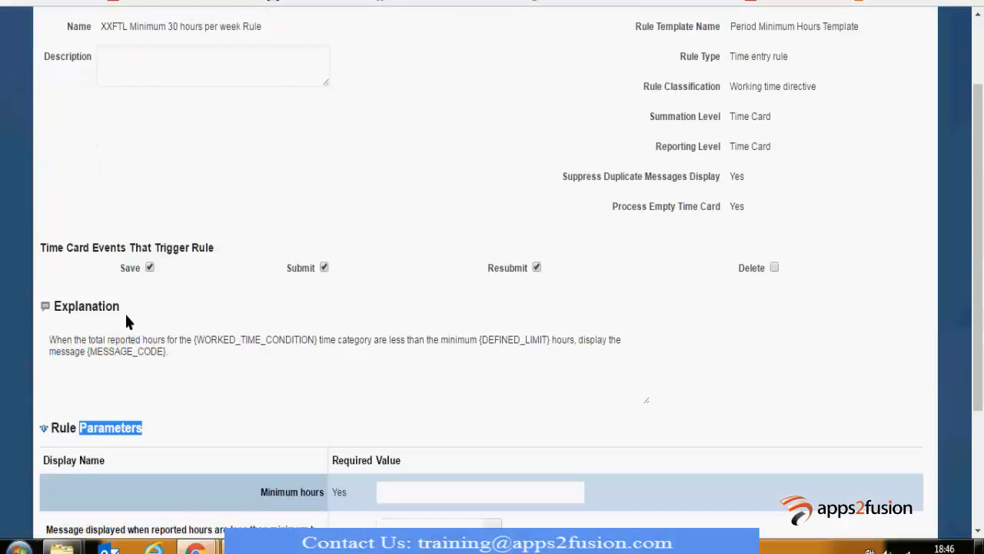
{"action": "mouse_move", "coordinate": [111, 361]}
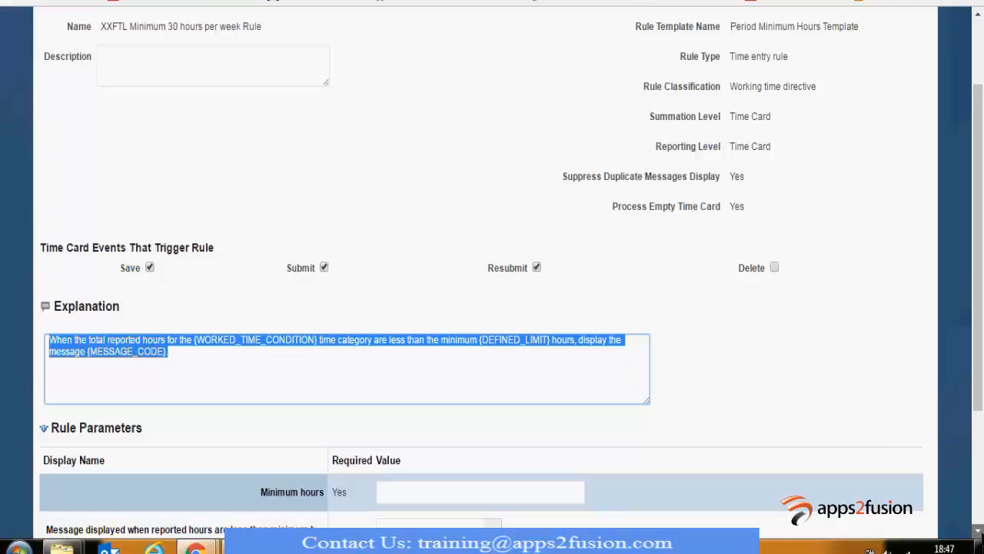
{"action": "scroll", "scroll_direction": "down", "scroll_amount": 3}
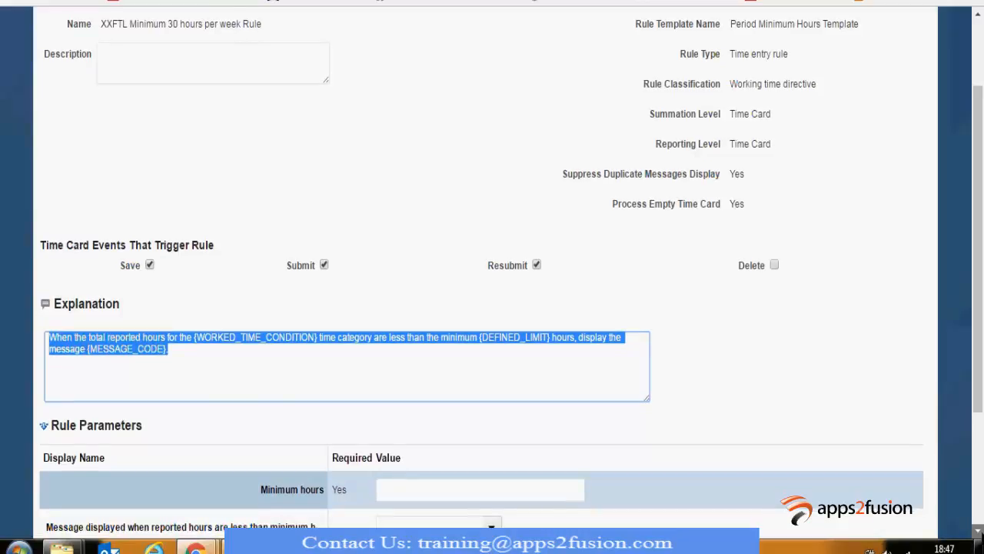
{"action": "scroll", "scroll_direction": "down", "scroll_amount": 3}
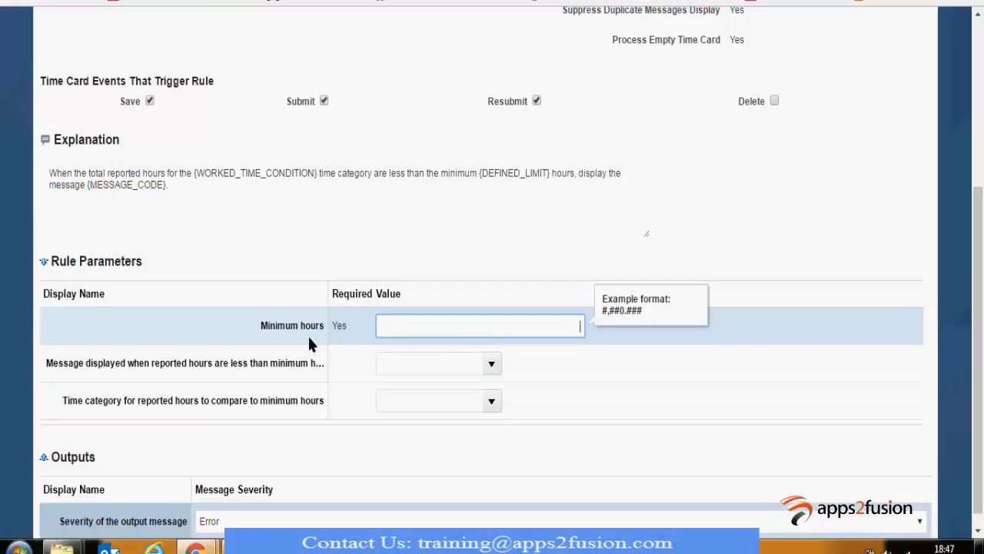
{"action": "mouse_move", "coordinate": [388, 326]}
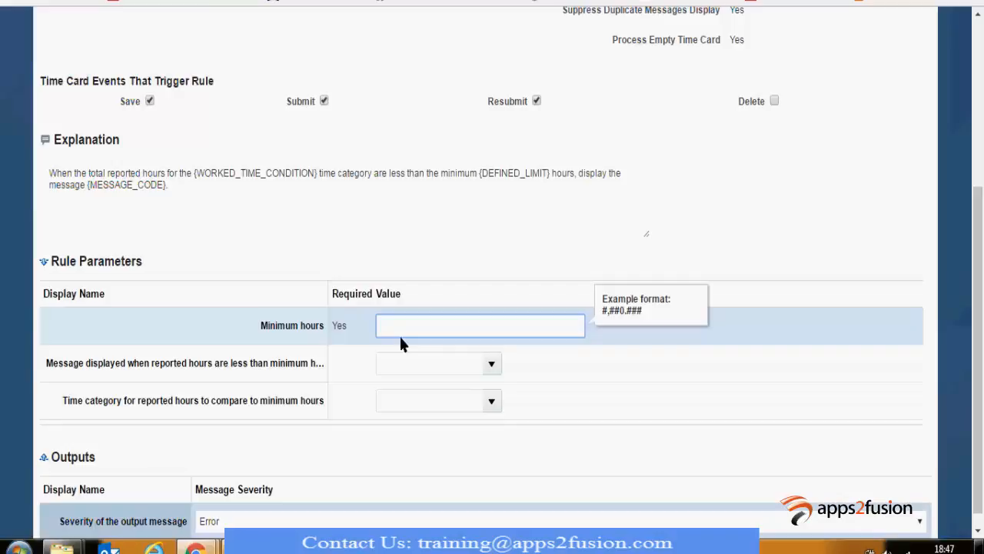
Enter 30 as the minimum hours and show the below-minimum message choices.
{"action": "type", "text": "3"}
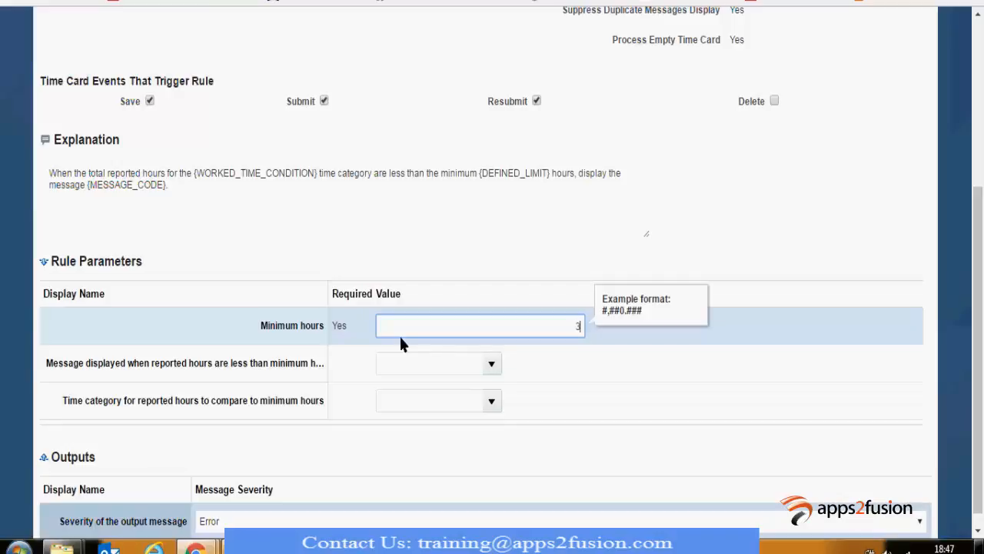
{"action": "type", "text": "0"}
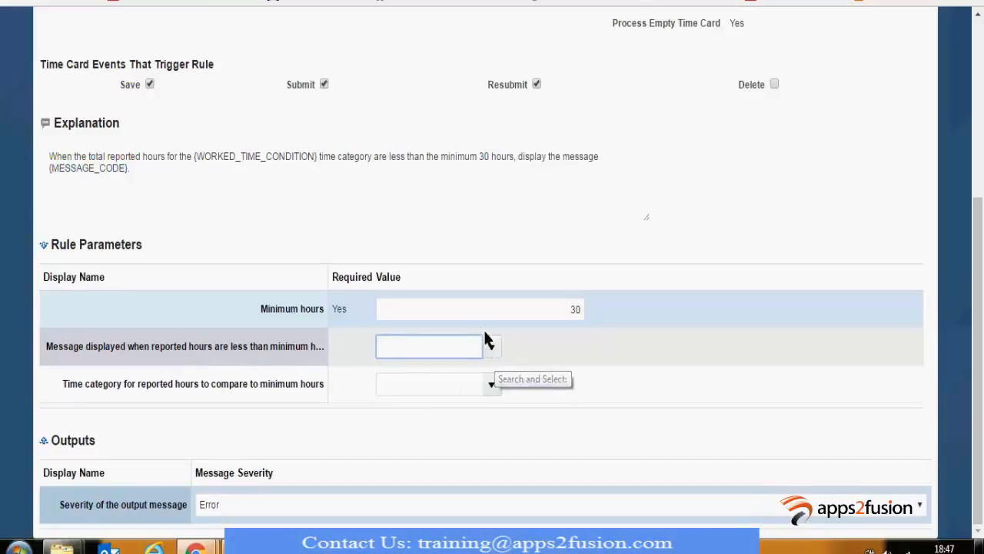
{"action": "left_click", "coordinate": [428, 346]}
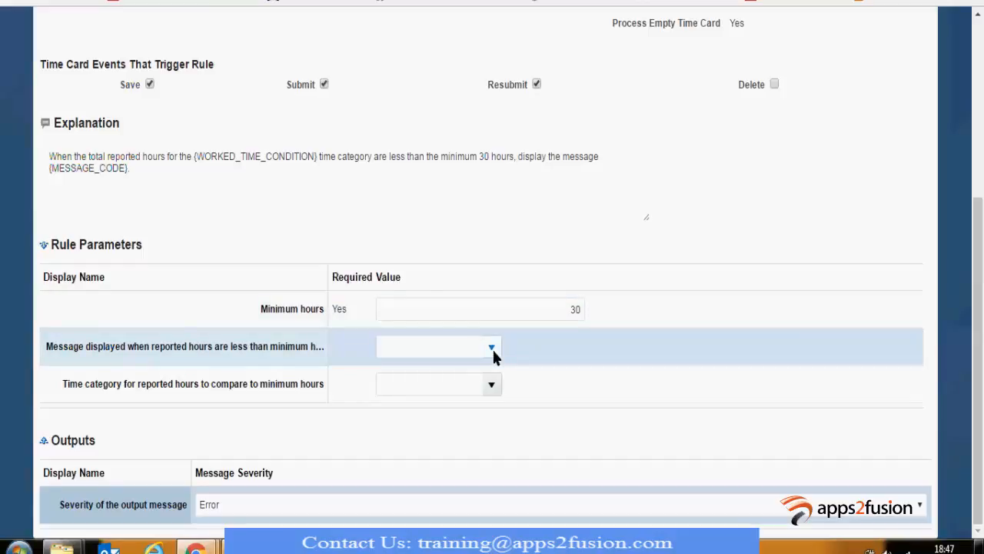
{"action": "left_click", "coordinate": [491, 346]}
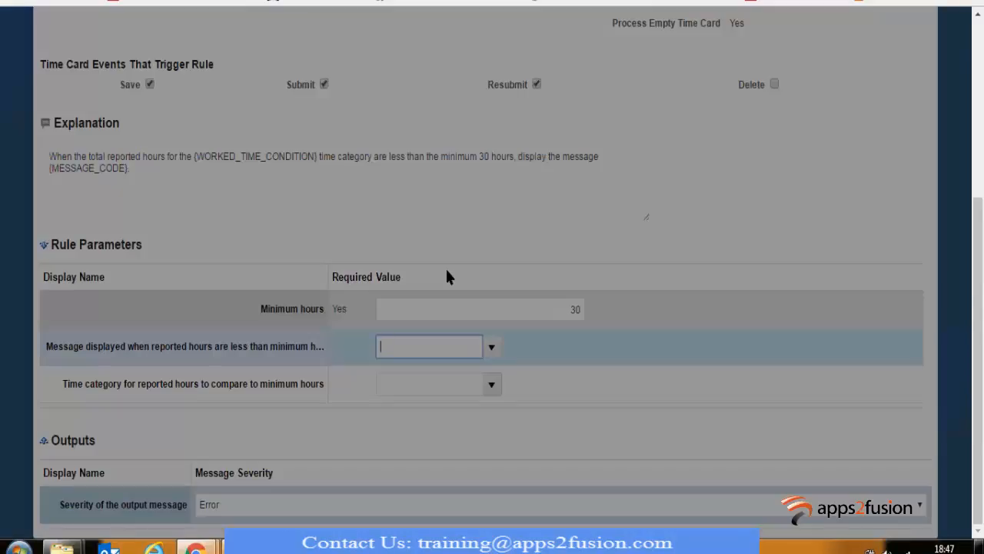
Search the messages using the term 'WM' for the below-minimum hours message.
{"action": "left_click", "coordinate": [491, 346]}
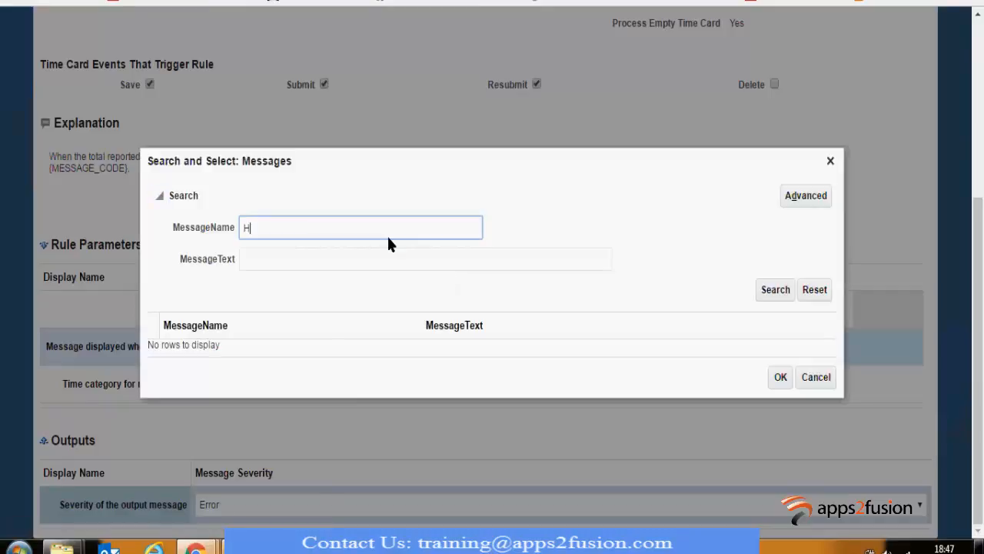
{"action": "type", "text": "WM_FF"}
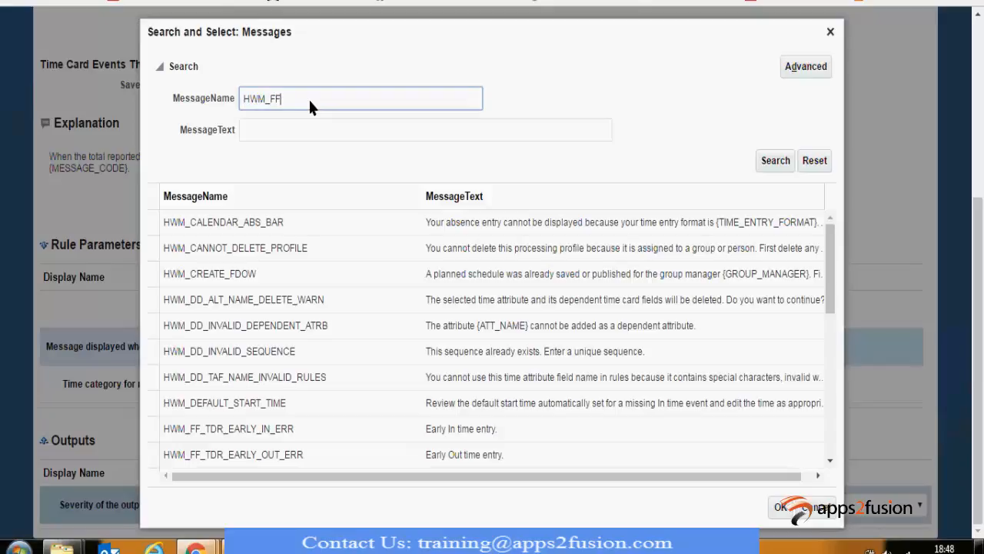
{"action": "left_click", "coordinate": [775, 160]}
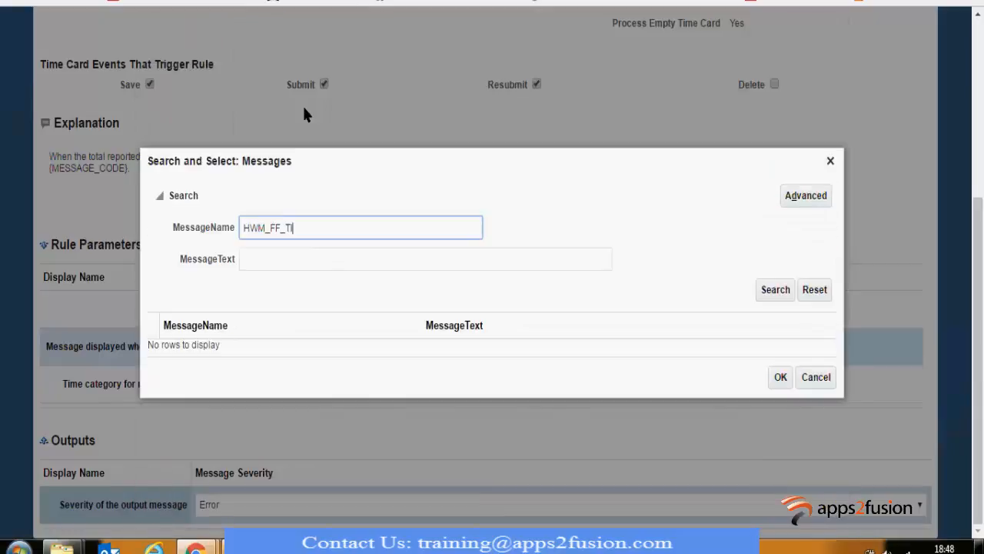
{"action": "left_click", "coordinate": [775, 289]}
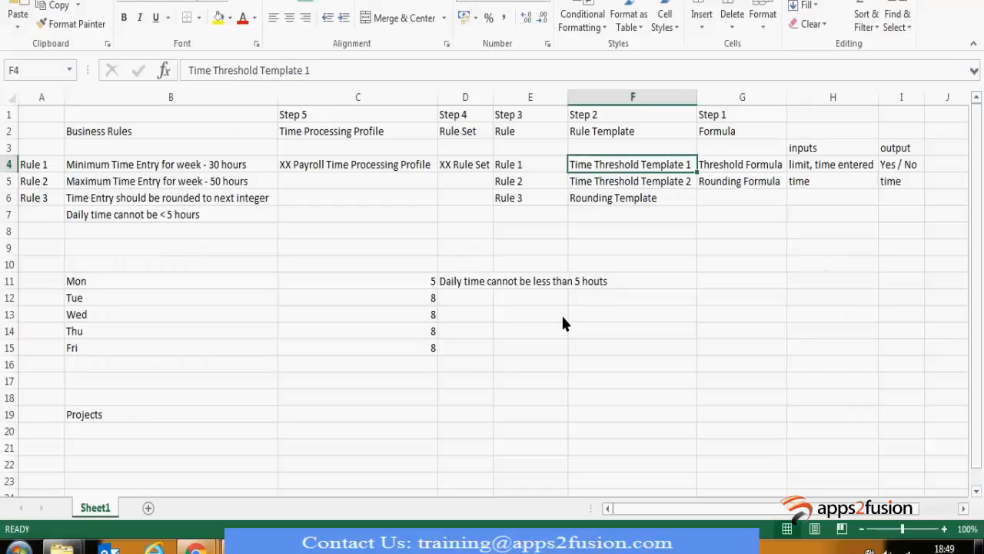
{"action": "left_click", "coordinate": [740, 164]}
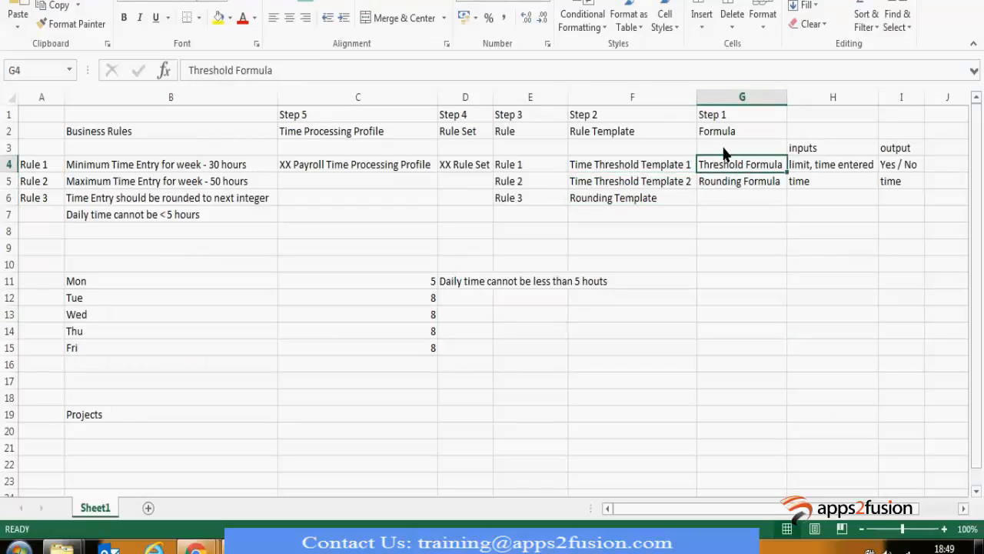
{"action": "left_click", "coordinate": [741, 96]}
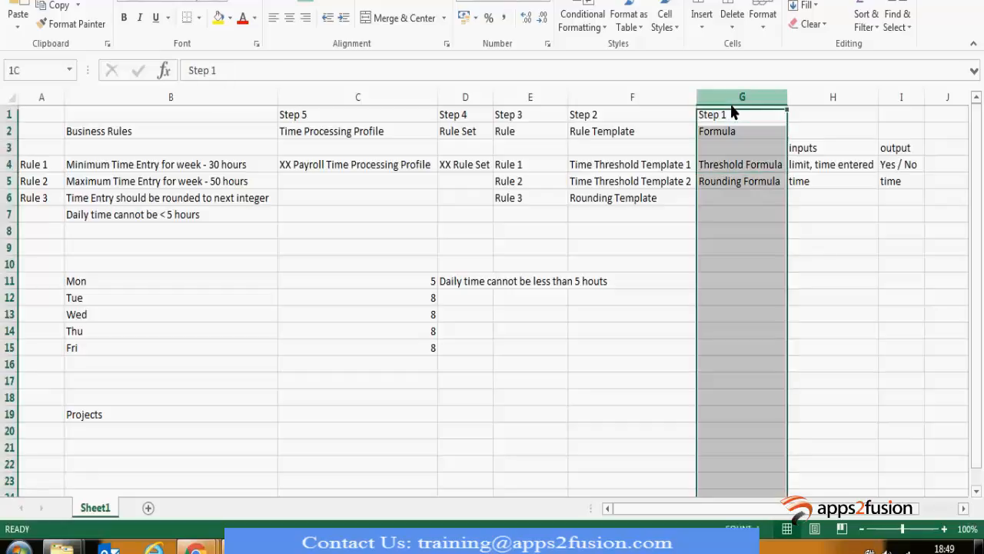
{"action": "left_click", "coordinate": [741, 114]}
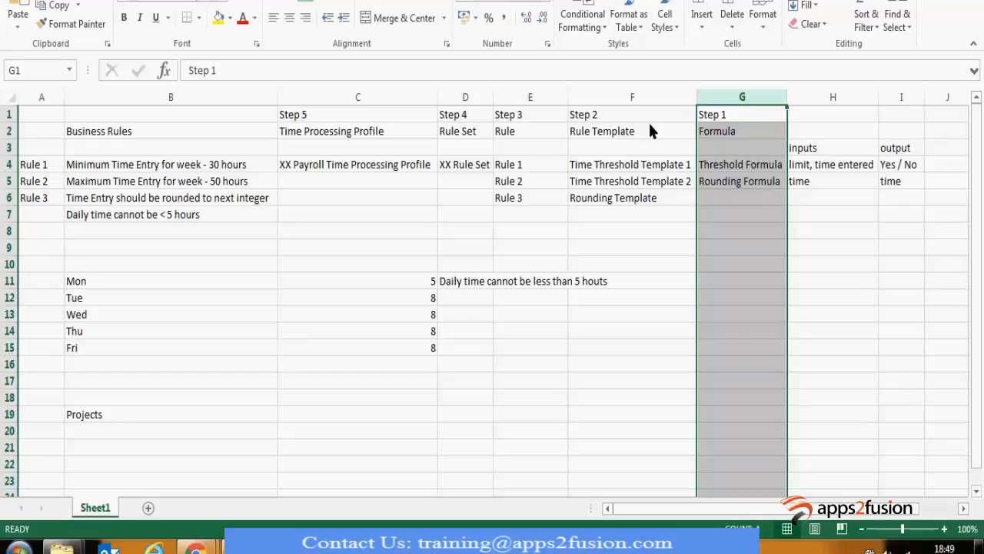
{"action": "left_click", "coordinate": [632, 131]}
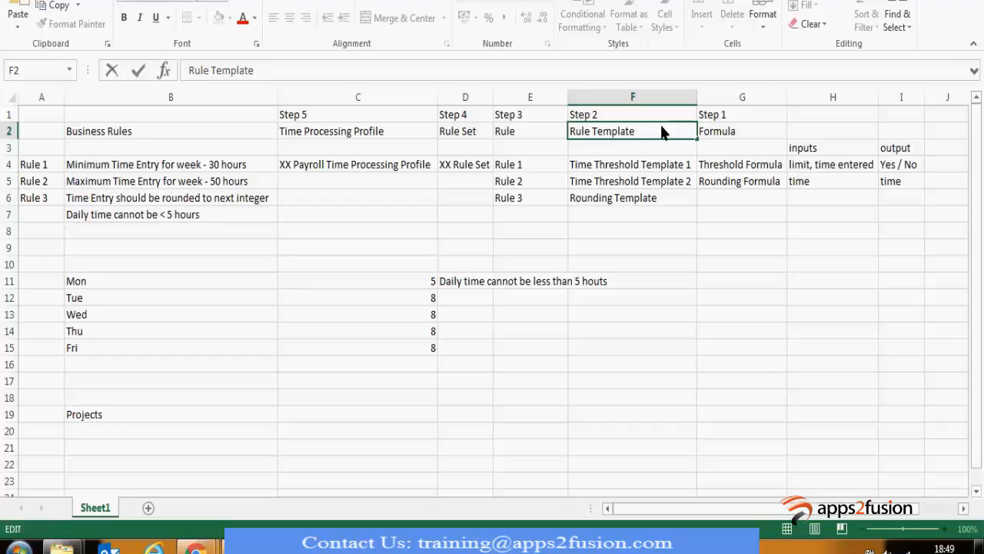
{"action": "left_click", "coordinate": [632, 164]}
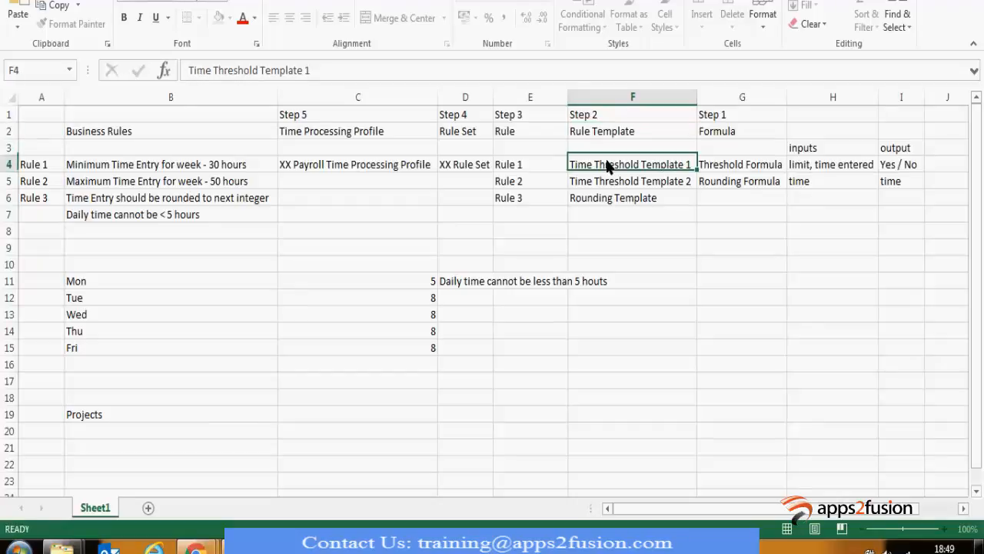
{"action": "left_click", "coordinate": [741, 131]}
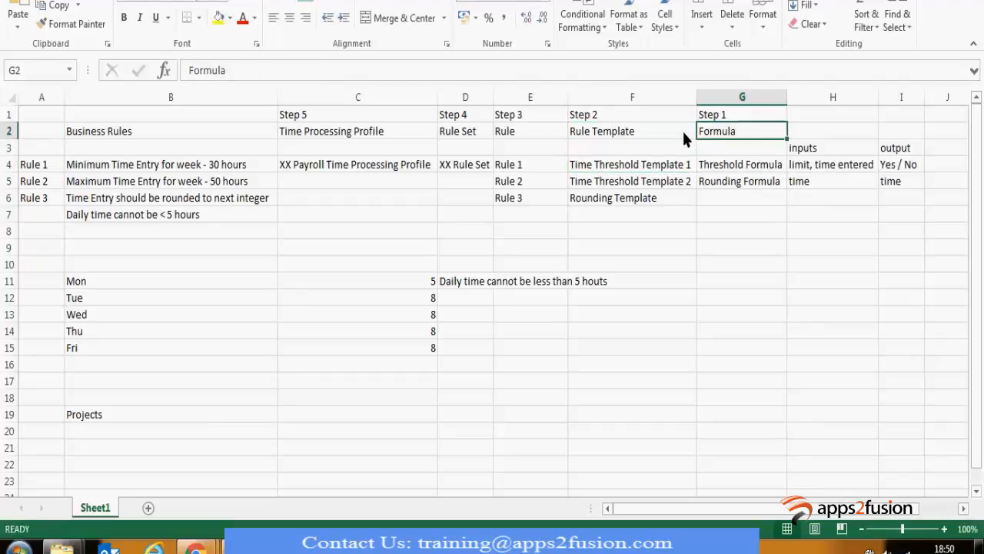
{"action": "left_click", "coordinate": [632, 131]}
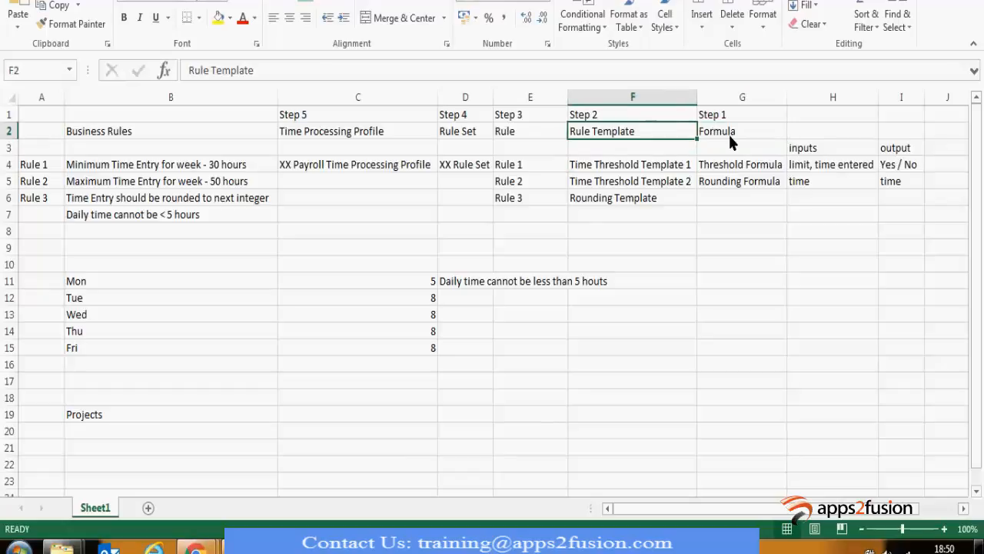
{"action": "mouse_move", "coordinate": [673, 138]}
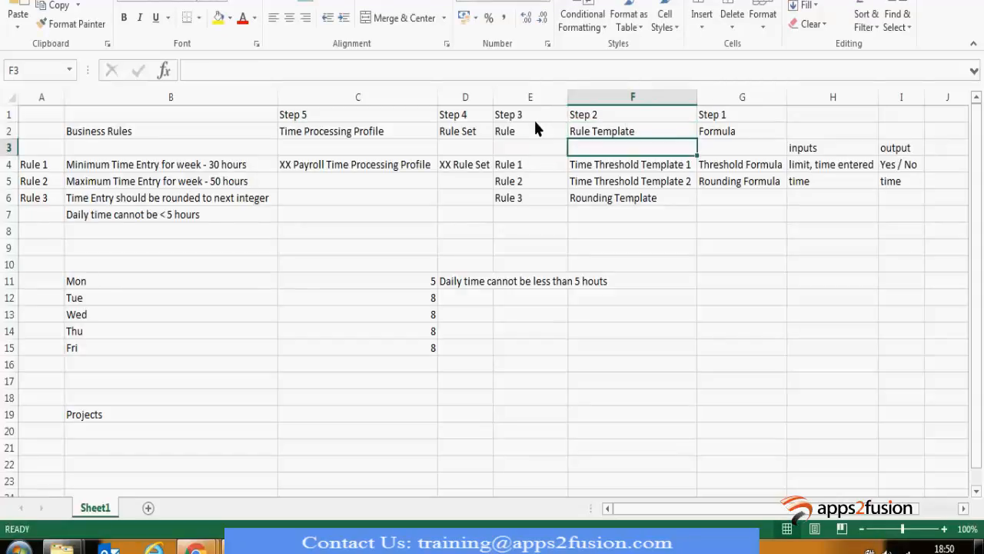
Review the Step 3, Rule Set, Rule 1 and Time Threshold Template 1 cells, then return to Oracle.
{"action": "left_click", "coordinate": [530, 113]}
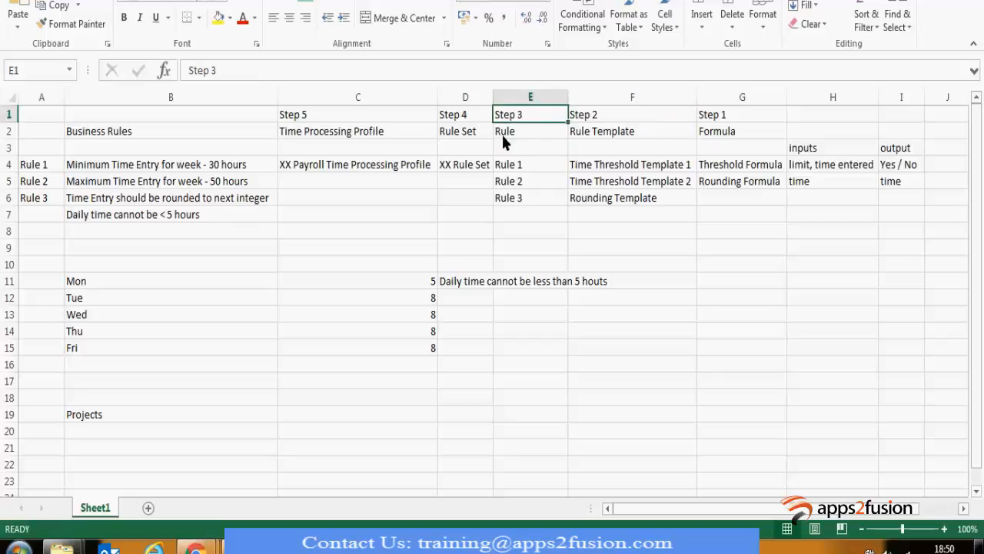
{"action": "left_click", "coordinate": [464, 131]}
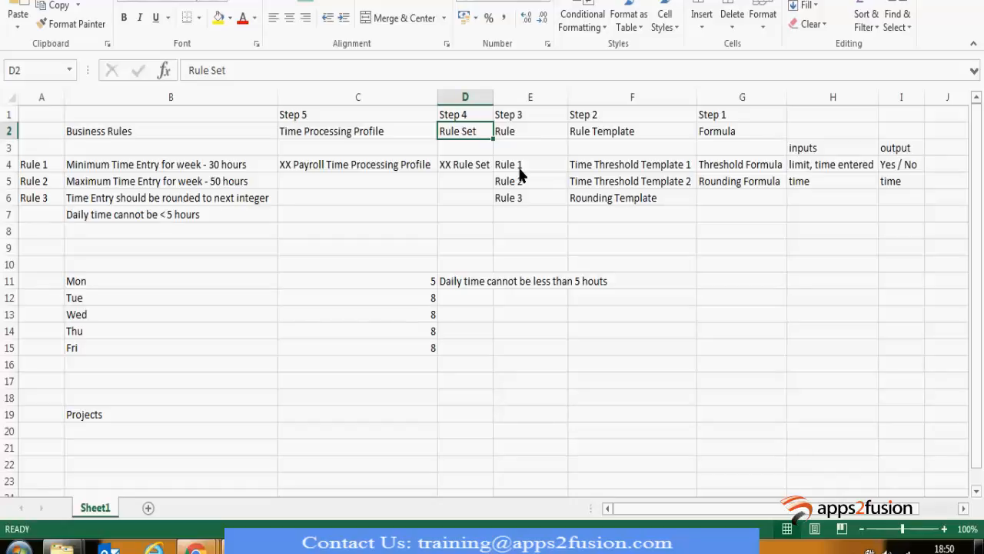
{"action": "left_click", "coordinate": [530, 163]}
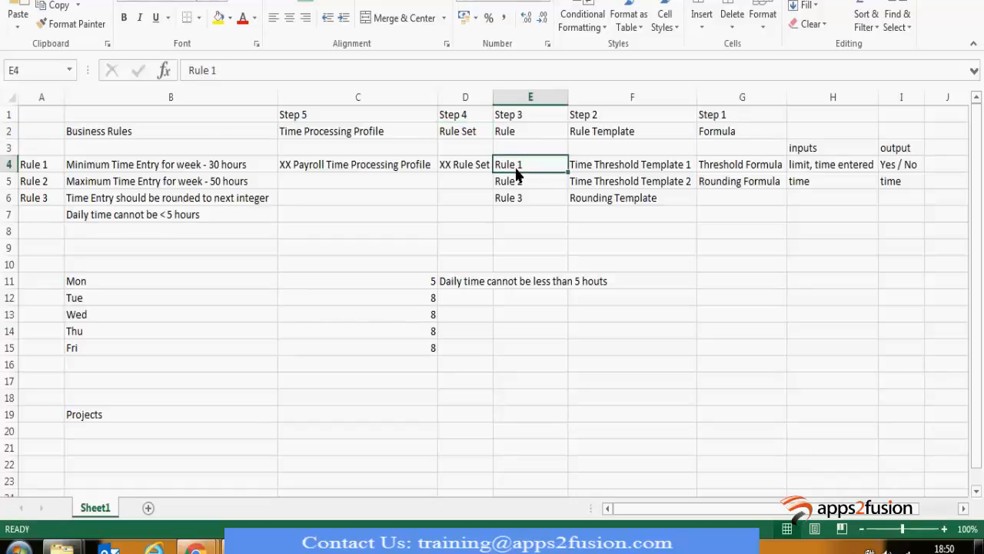
{"action": "left_click", "coordinate": [529, 114]}
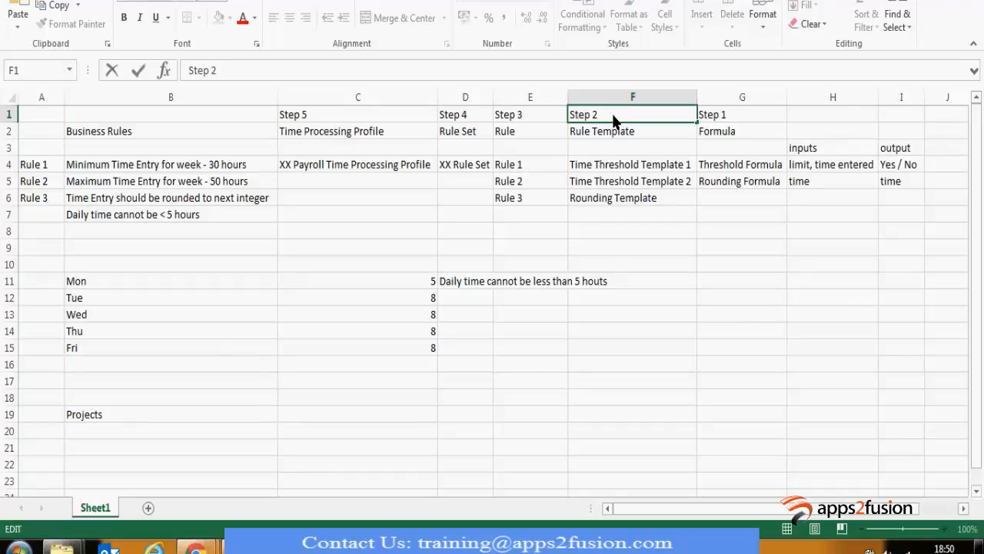
{"action": "left_click", "coordinate": [629, 164]}
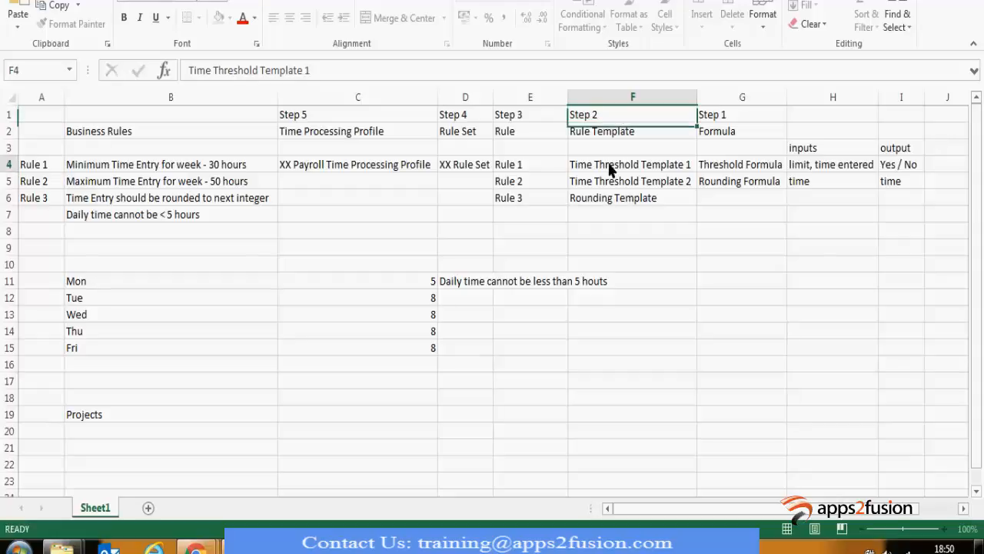
{"action": "key", "text": "alt+tab"}
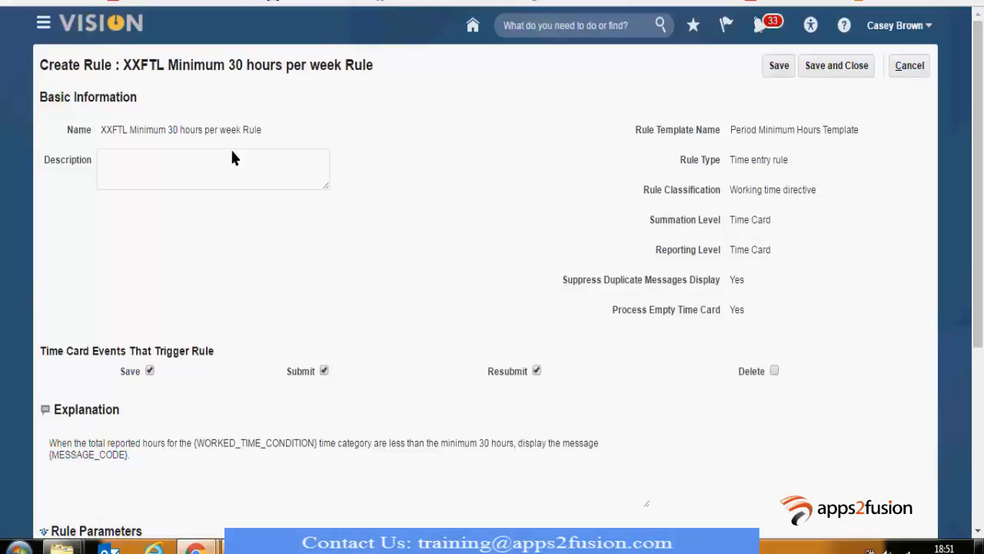
Switch back to the Excel planning sheet and review the Rule Template and Formula headings.
{"action": "key", "text": "alt+tab"}
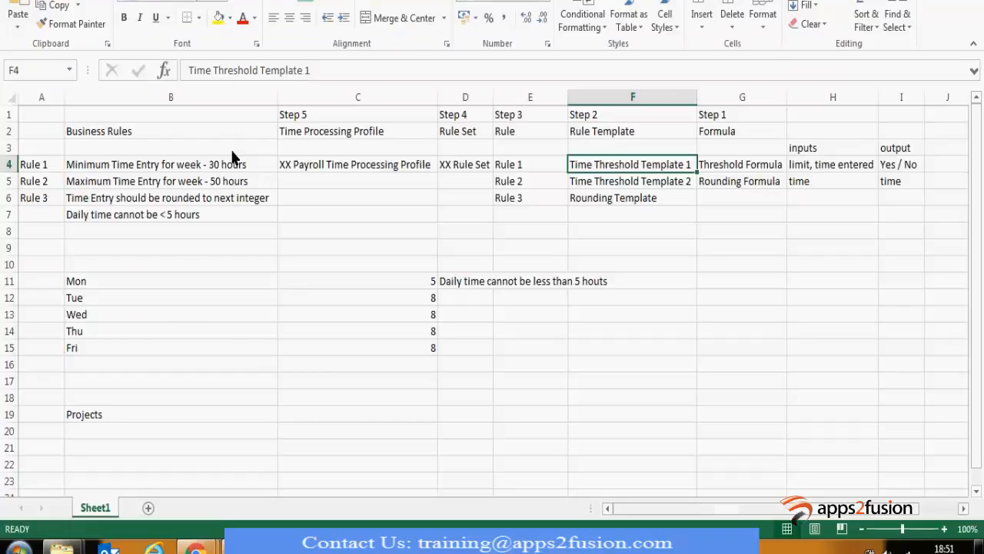
{"action": "left_click", "coordinate": [632, 131]}
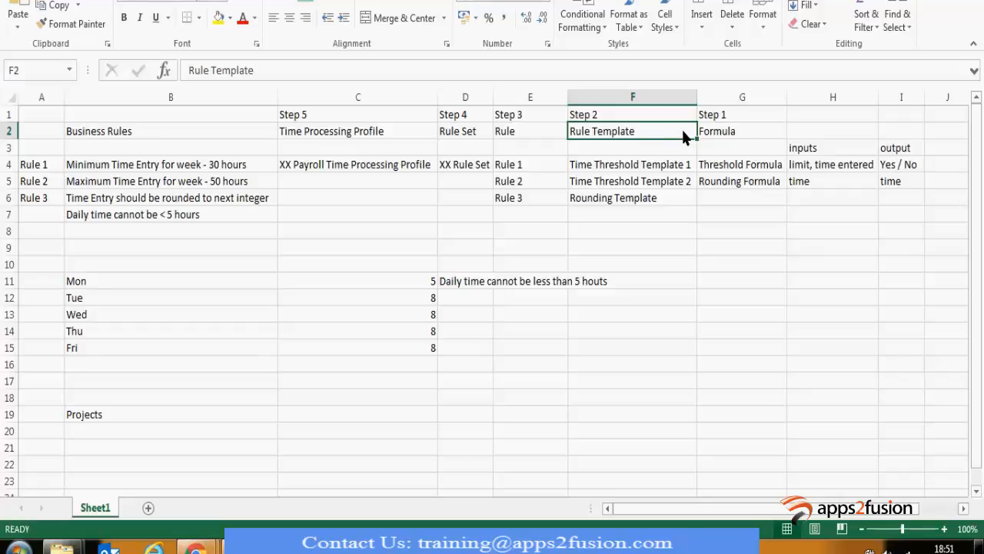
{"action": "left_click", "coordinate": [742, 131]}
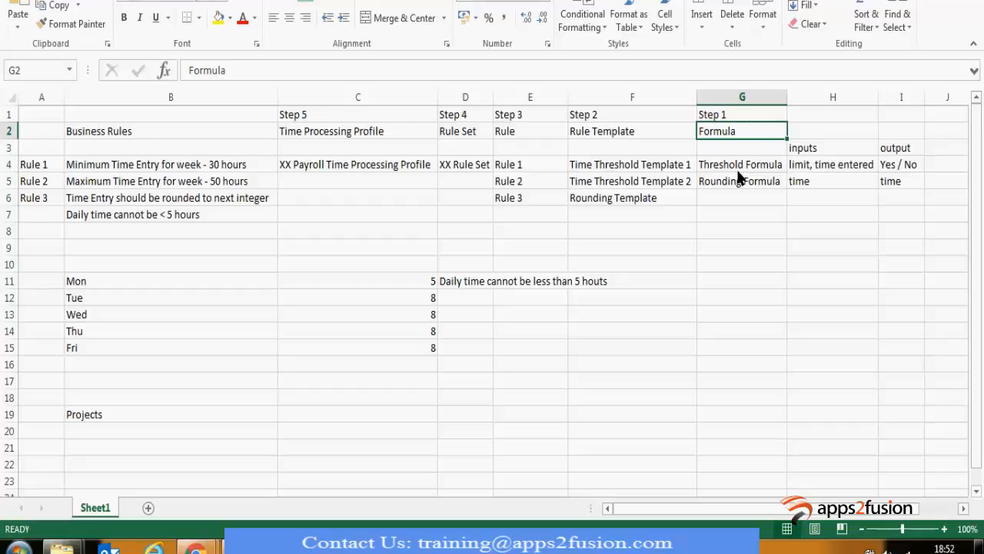
Check Rounding Formula, Threshold Formula and limit/time-entered inputs, then return to Chrome's Manage Rules page.
{"action": "left_click", "coordinate": [741, 181]}
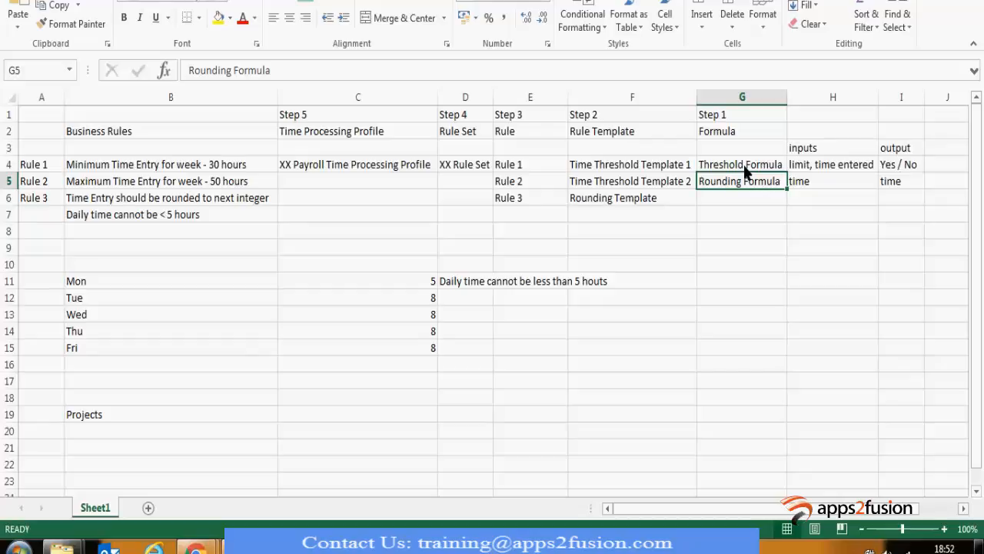
{"action": "left_click", "coordinate": [741, 163]}
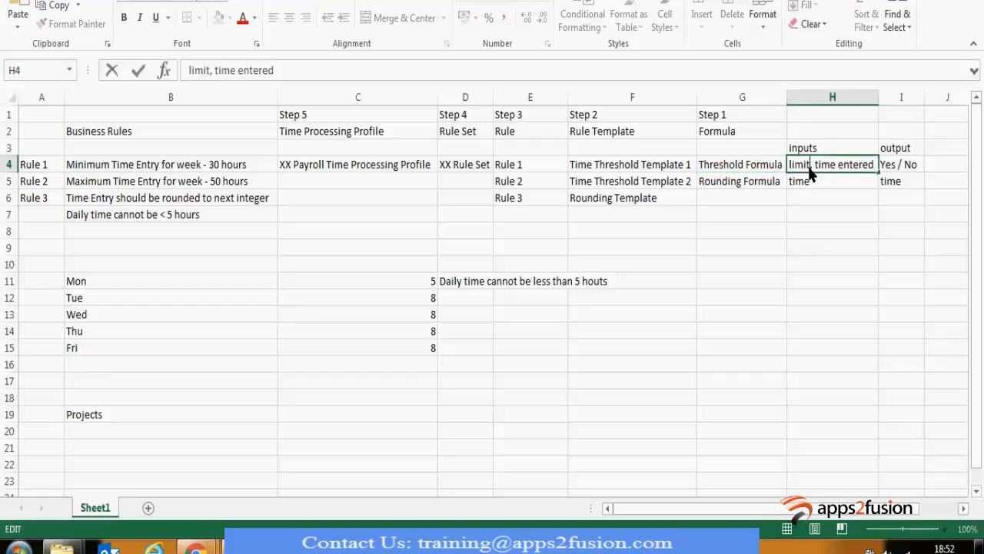
{"action": "left_click", "coordinate": [741, 164]}
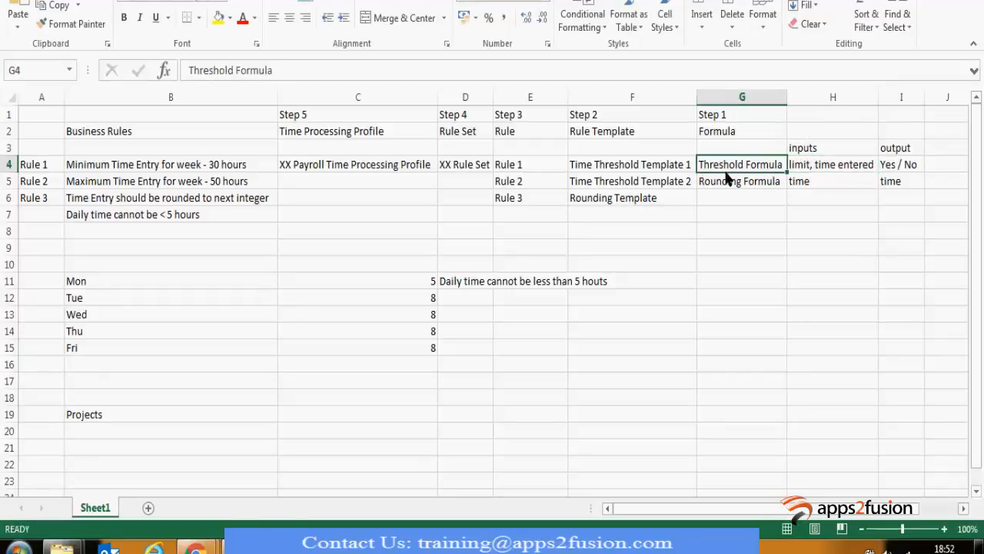
{"action": "left_click", "coordinate": [832, 163]}
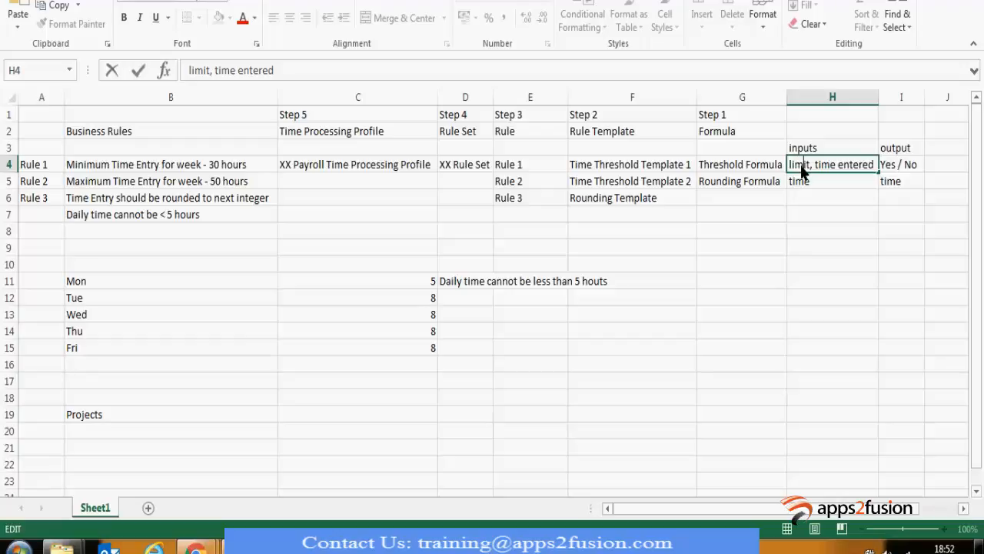
{"action": "mouse_move", "coordinate": [806, 172]}
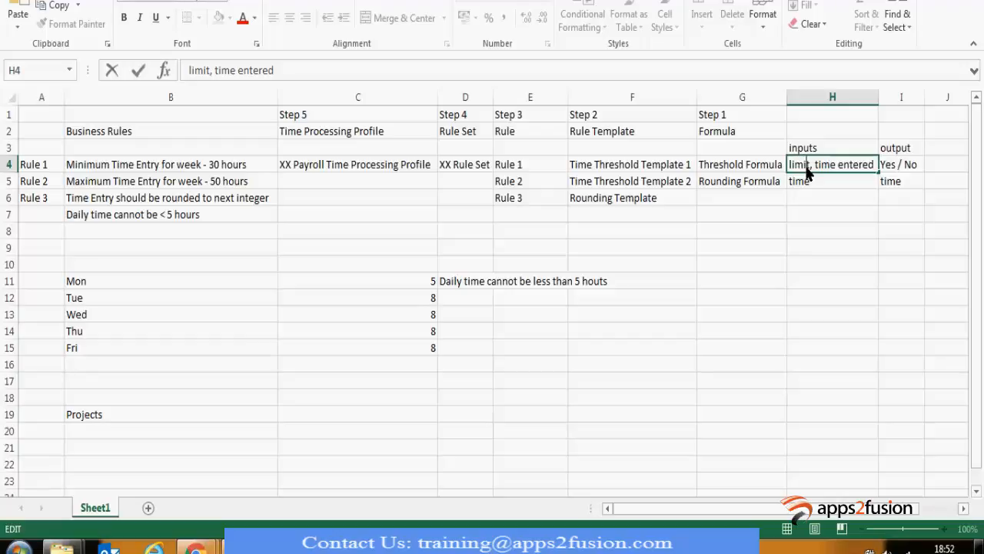
{"action": "mouse_move", "coordinate": [814, 173]}
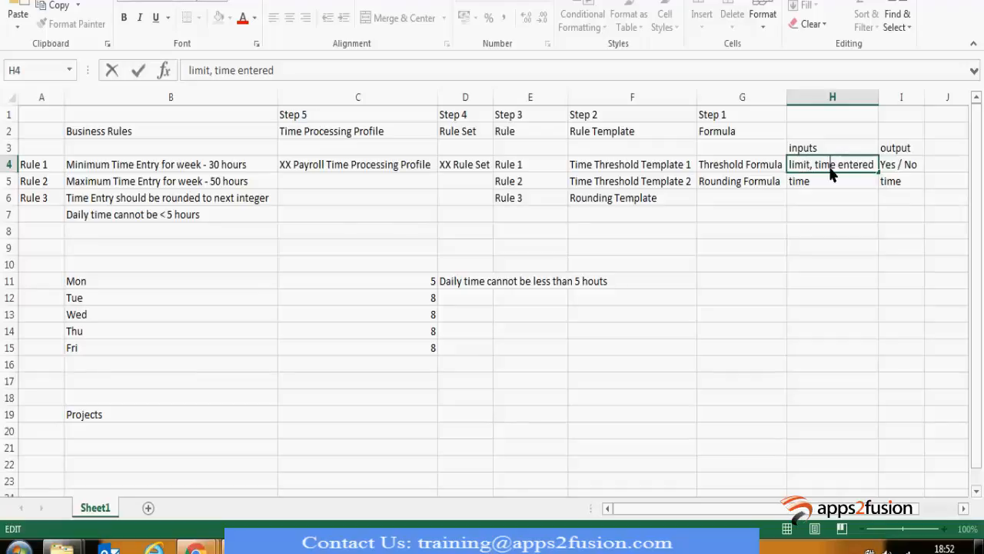
{"action": "mouse_move", "coordinate": [817, 172]}
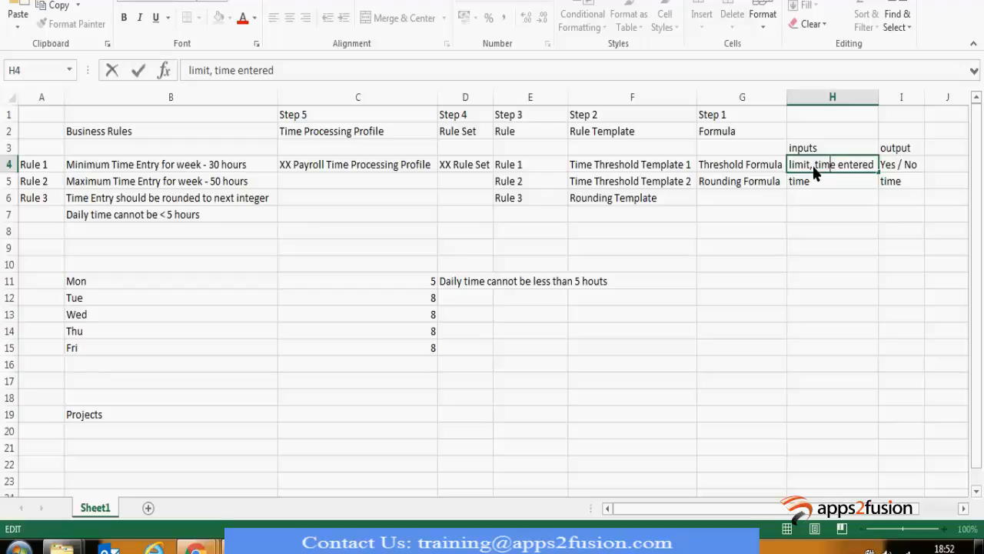
{"action": "mouse_move", "coordinate": [835, 177]}
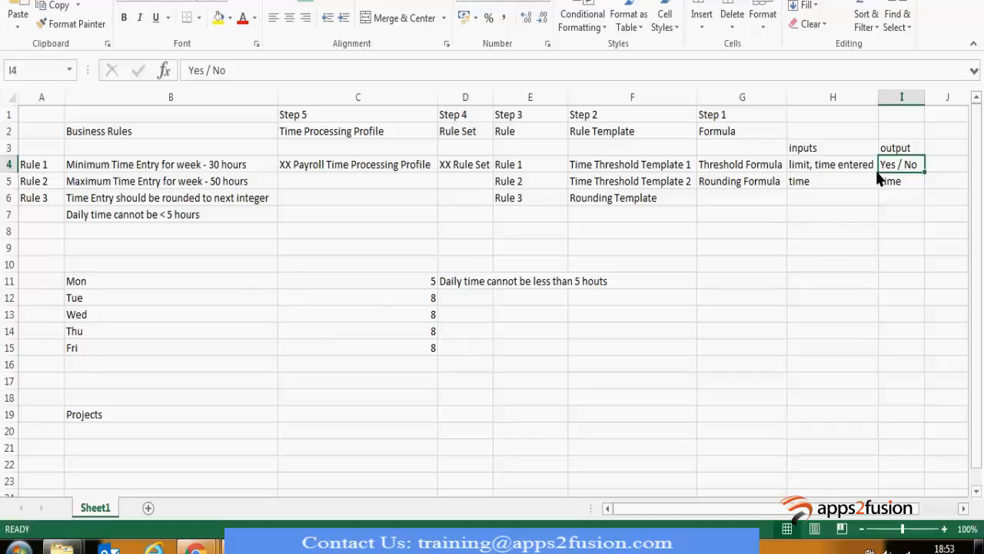
{"action": "key", "text": "alt+tab"}
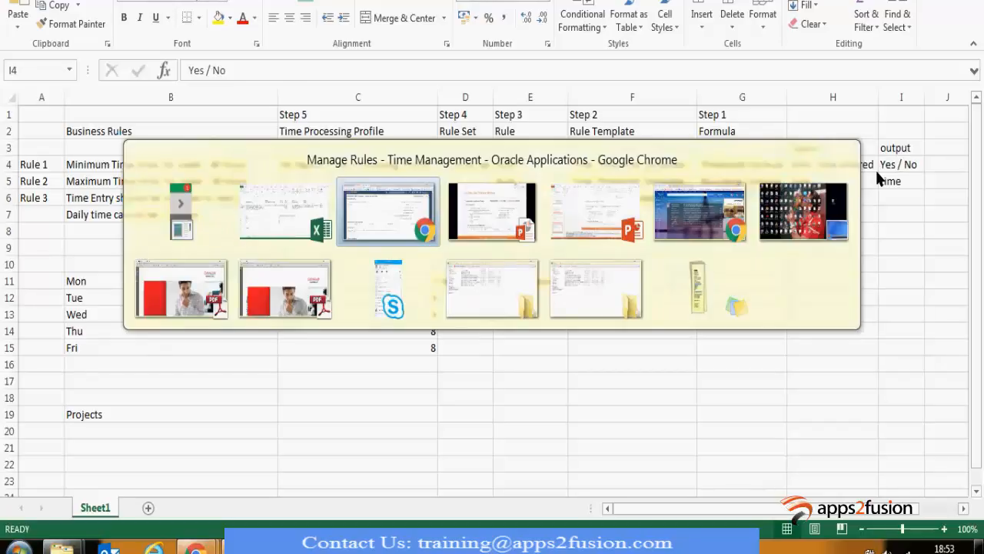
{"action": "left_click", "coordinate": [388, 212]}
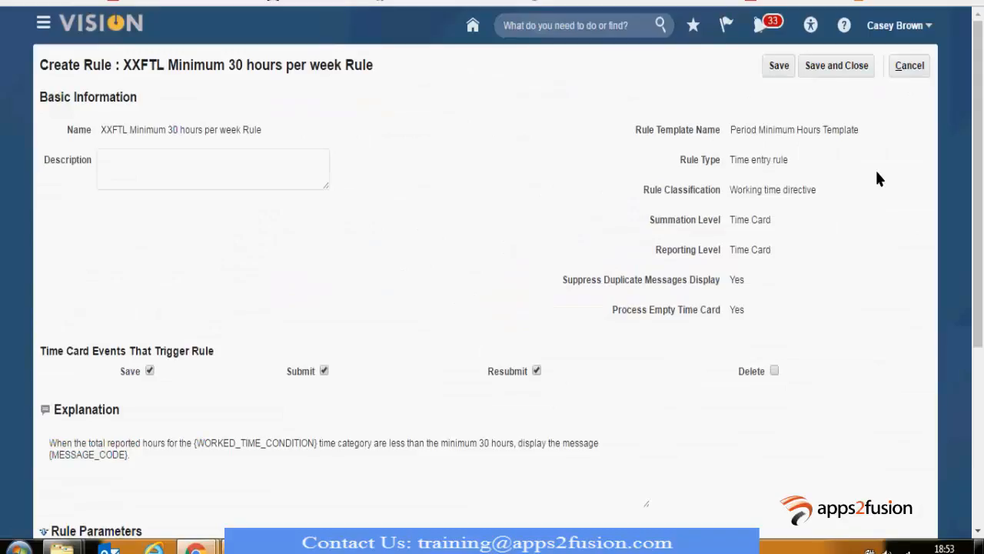
{"action": "double_click", "coordinate": [749, 219]}
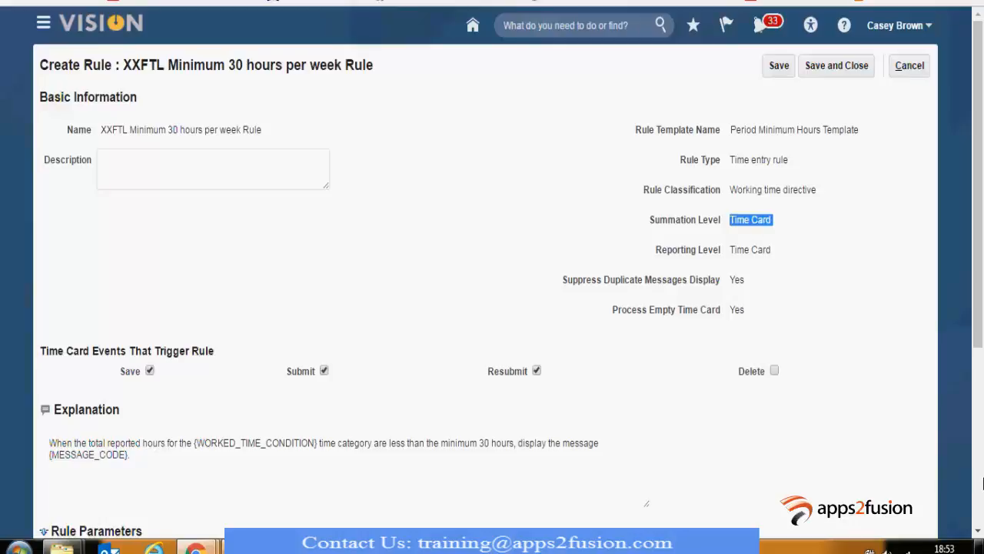
{"action": "scroll", "scroll_direction": "down", "scroll_amount": 3}
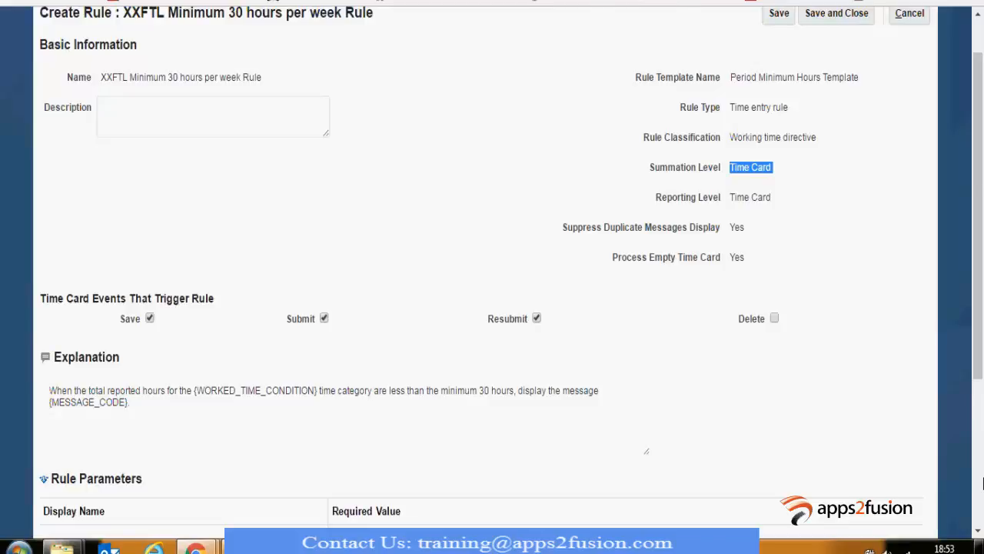
{"action": "scroll", "scroll_direction": "down", "scroll_amount": 3}
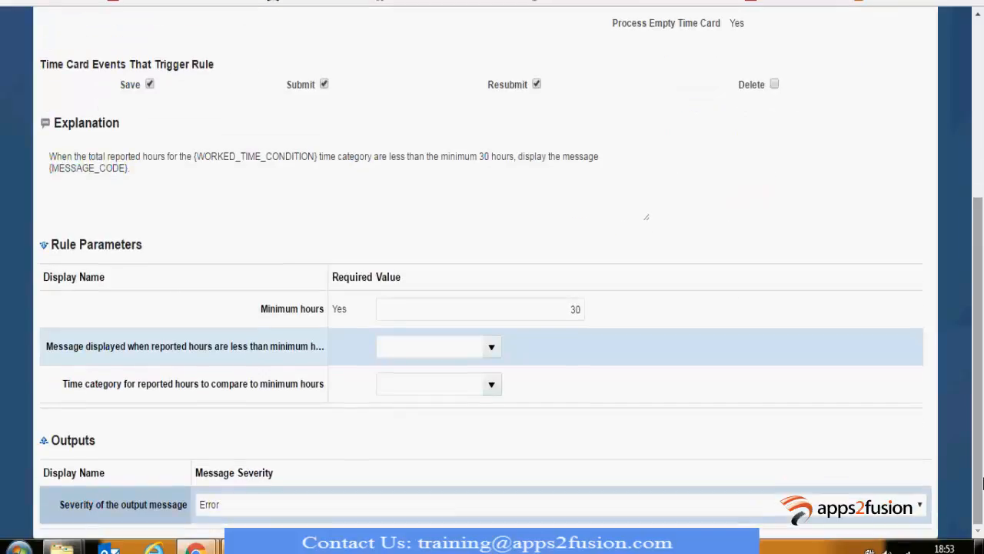